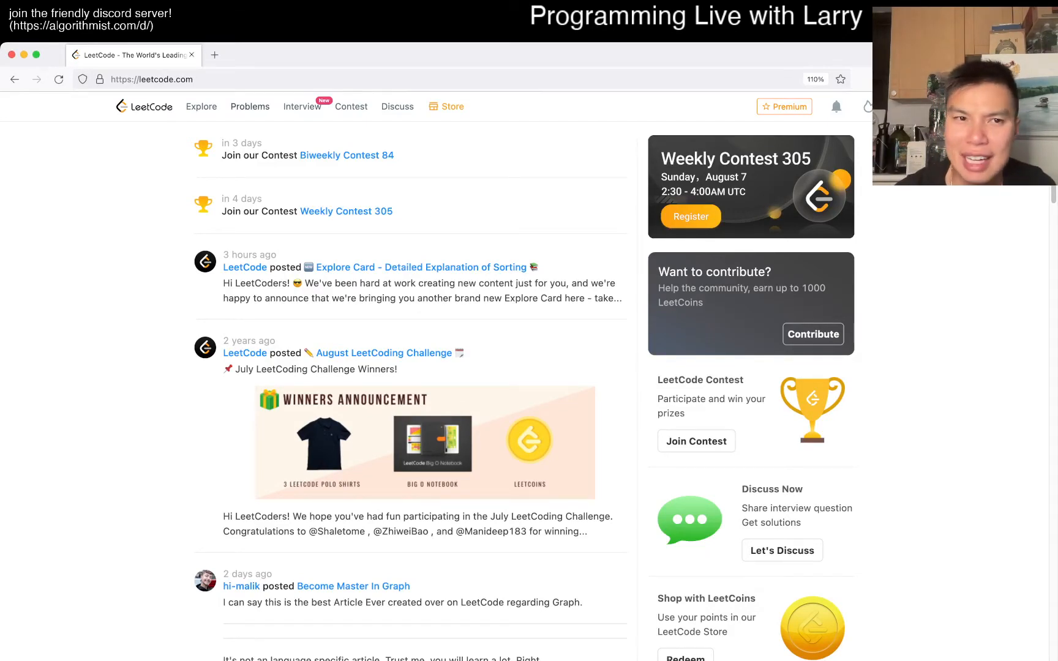
# Go to the full Problems list, then add a new blank browser tab beside it.
pyautogui.click(250, 107)
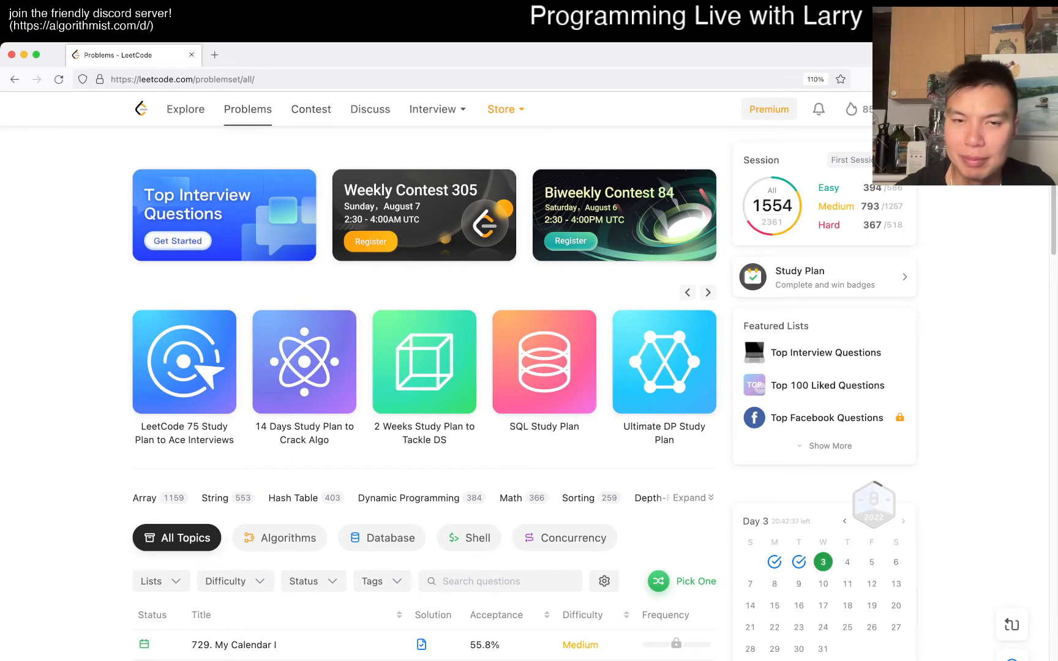
pyautogui.click(214, 55)
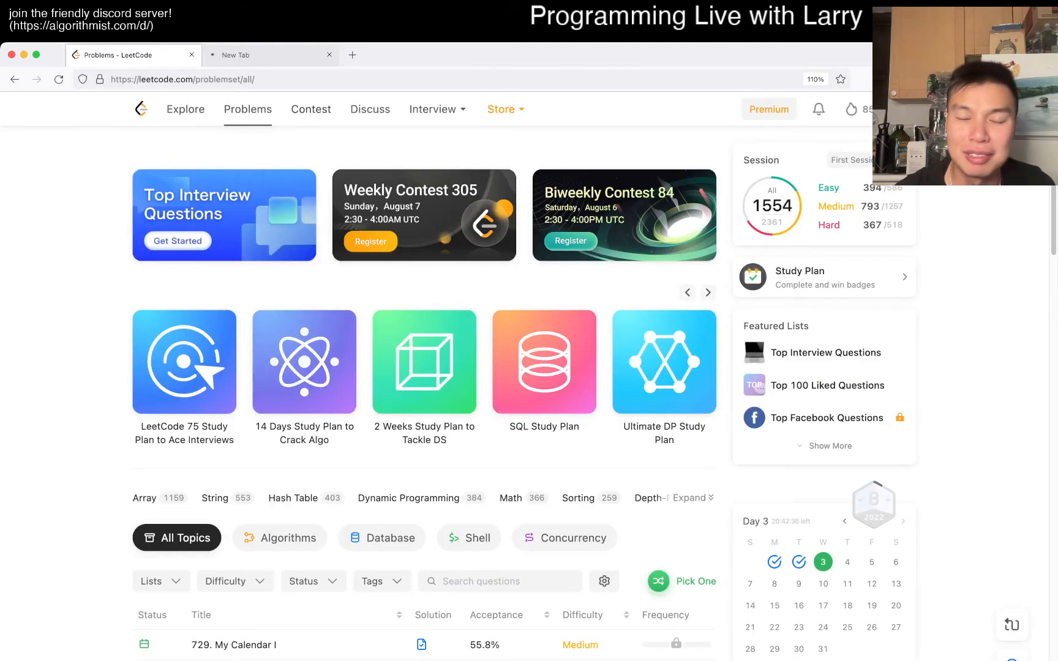
pyautogui.click(271, 55)
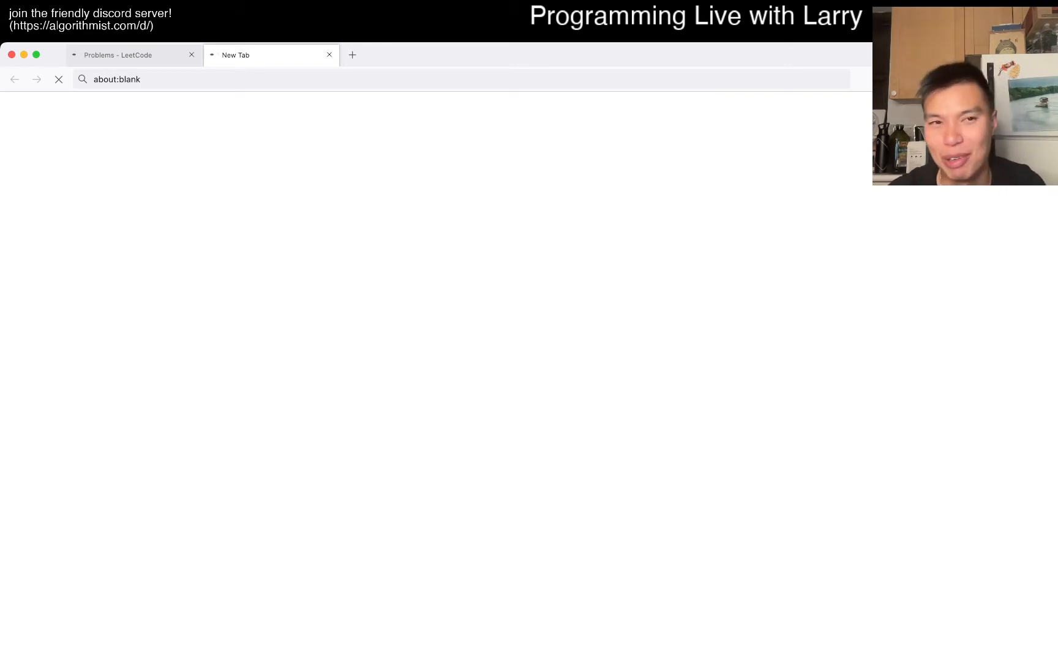
# Close the blank tab and bring up '729. My Calendar I' with its Python3 template in a second tab.
pyautogui.click(329, 55)
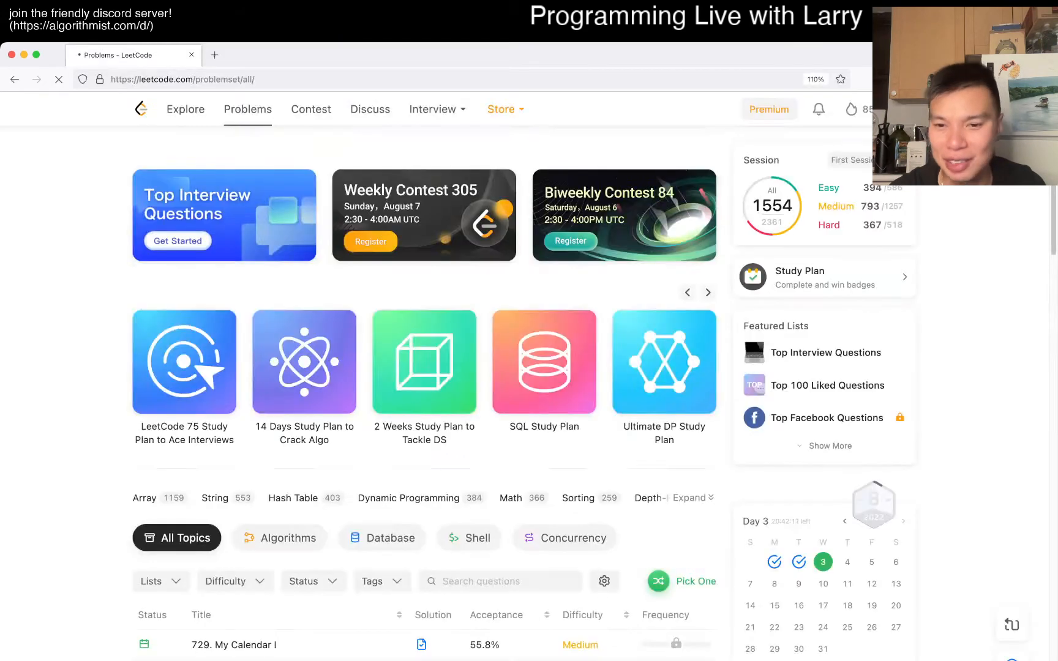
pyautogui.click(229, 644)
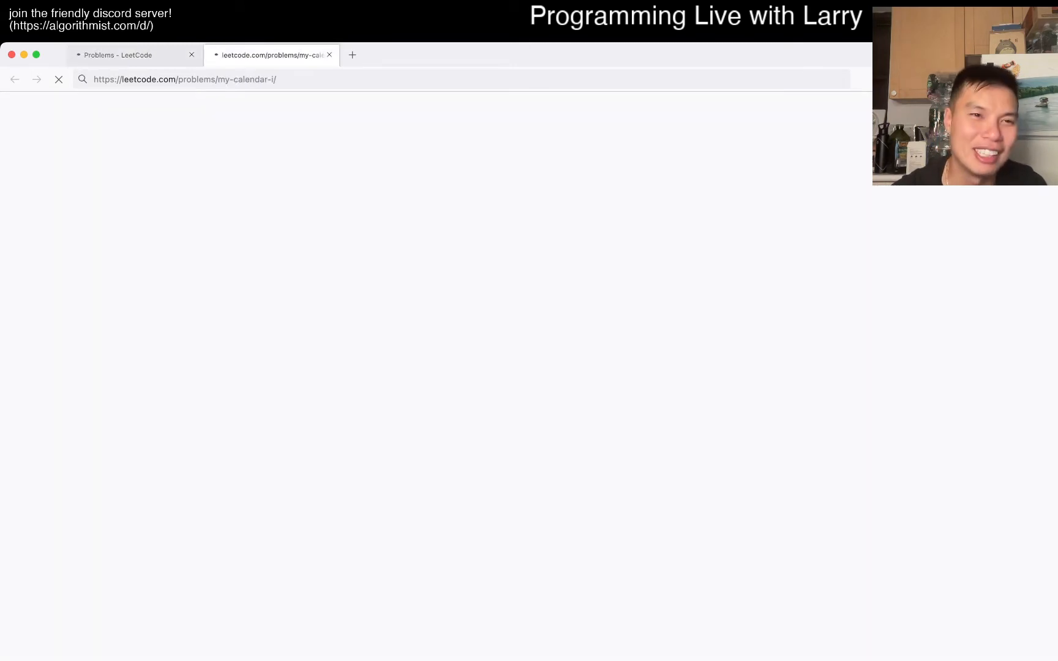
pyautogui.click(120, 55)
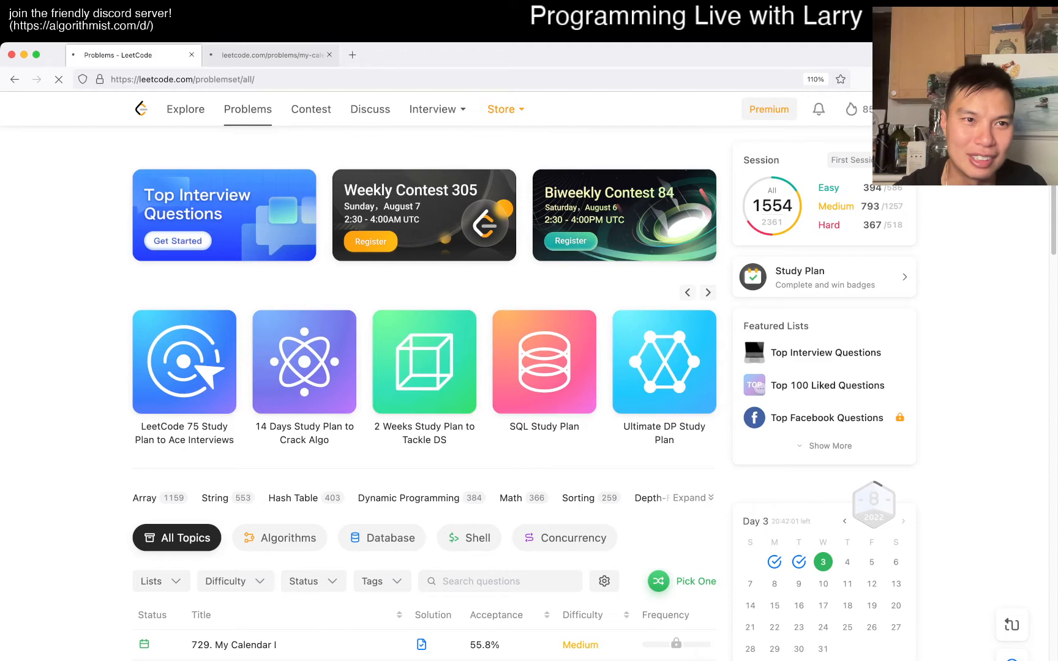
pyautogui.click(268, 55)
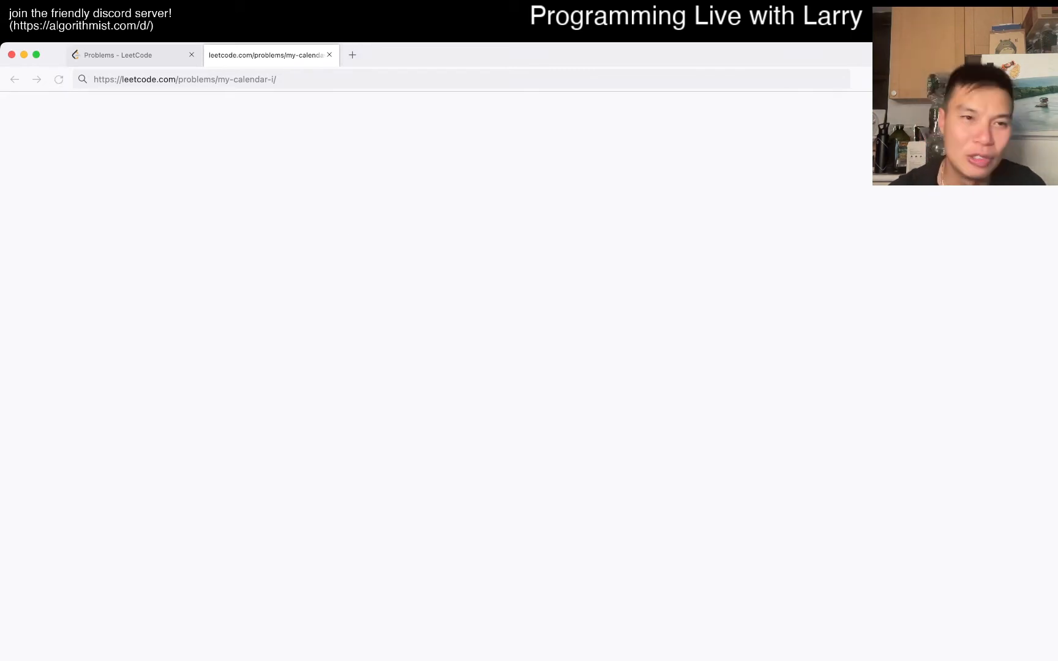
pyautogui.click(132, 55)
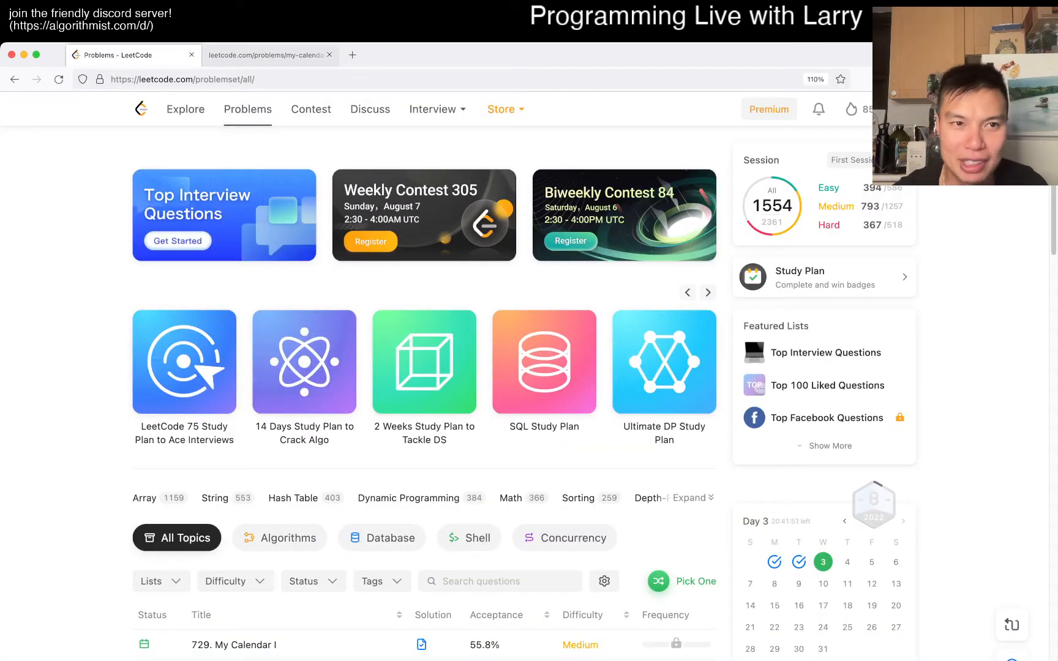
pyautogui.click(235, 644)
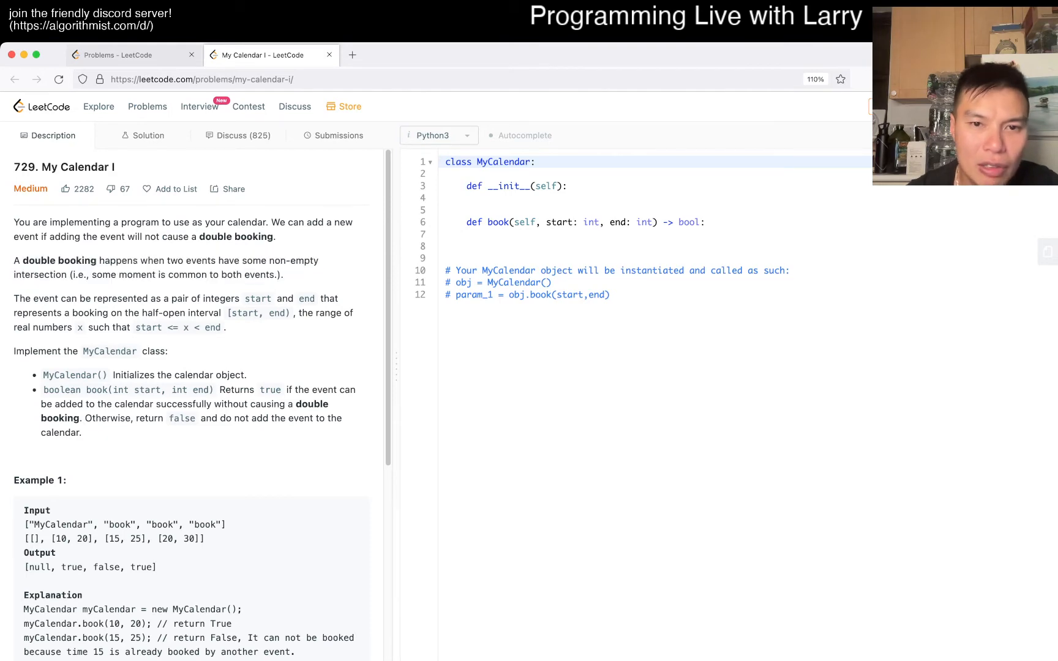
pyautogui.scroll(-3)
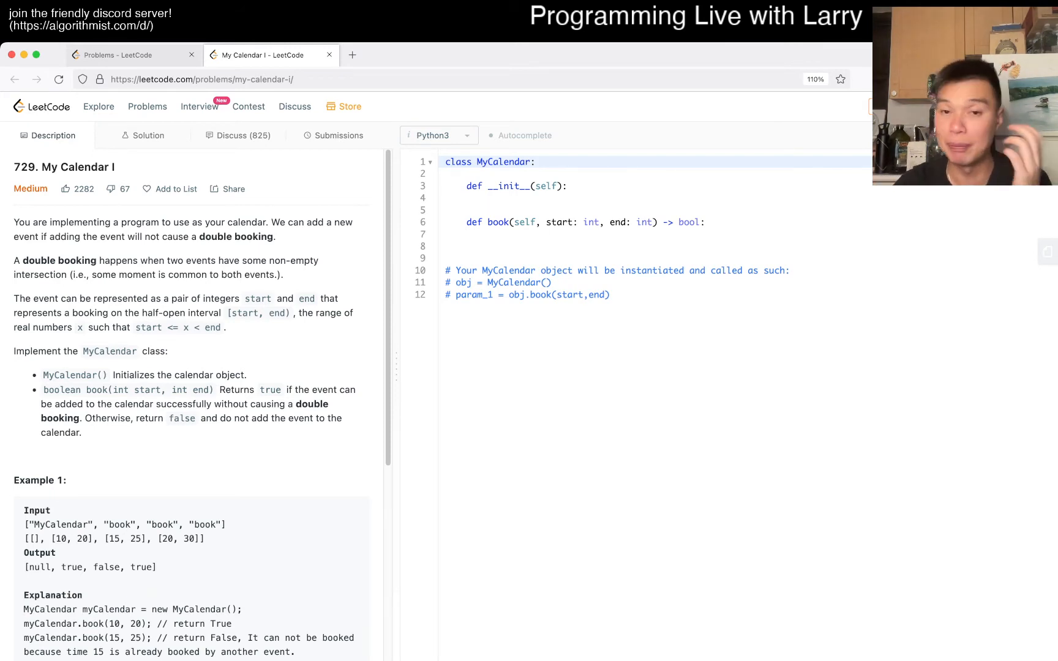
pyautogui.scroll(-3)
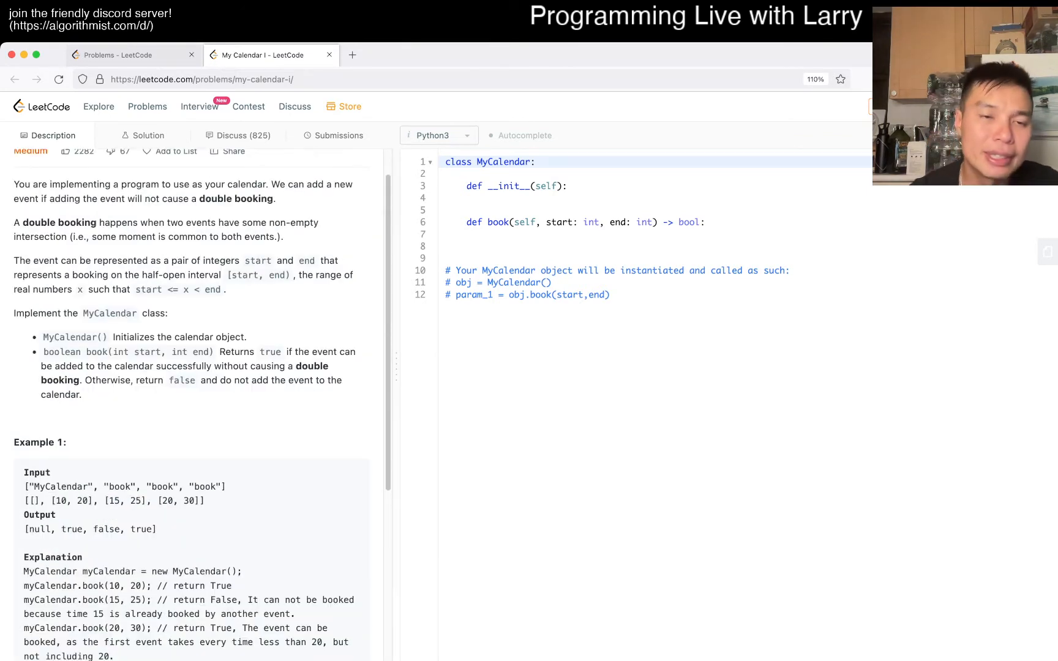
pyautogui.scroll(-3)
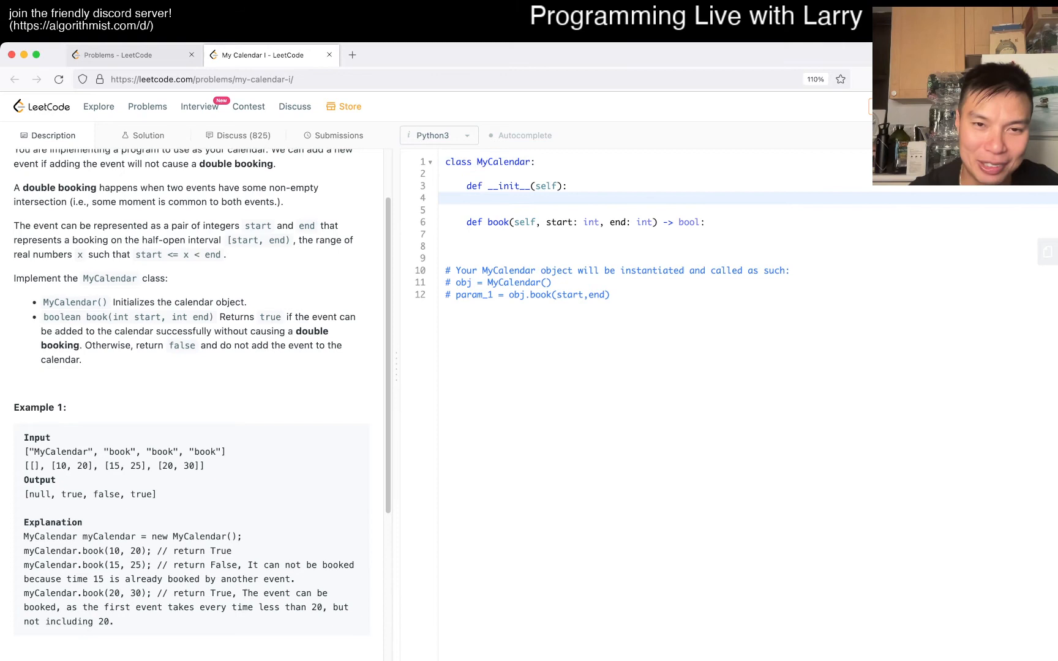
# Import SortedList from sortedcontainers and store self.sl = SortedList() in __init__.
pyautogui.write('self.sl')
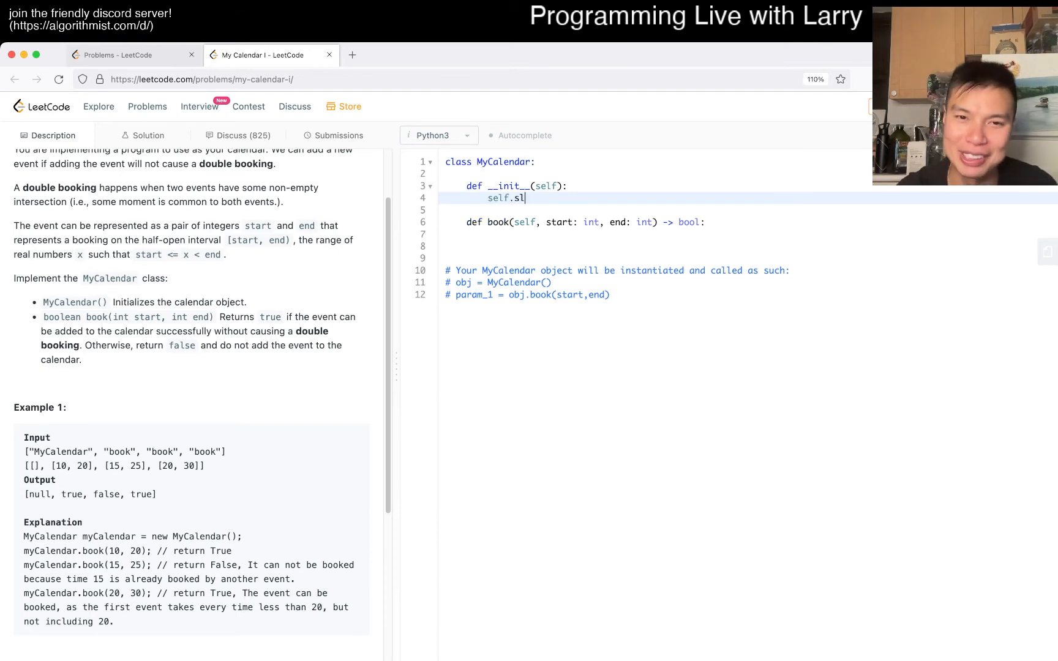
pyautogui.write('= SortedList()')
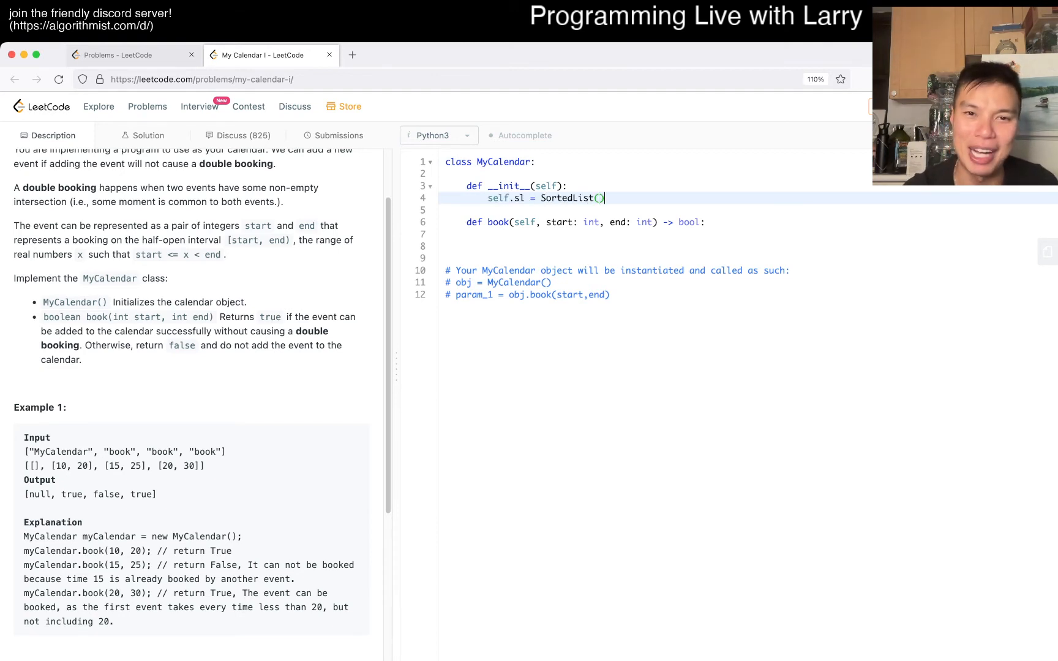
pyautogui.write('from c')
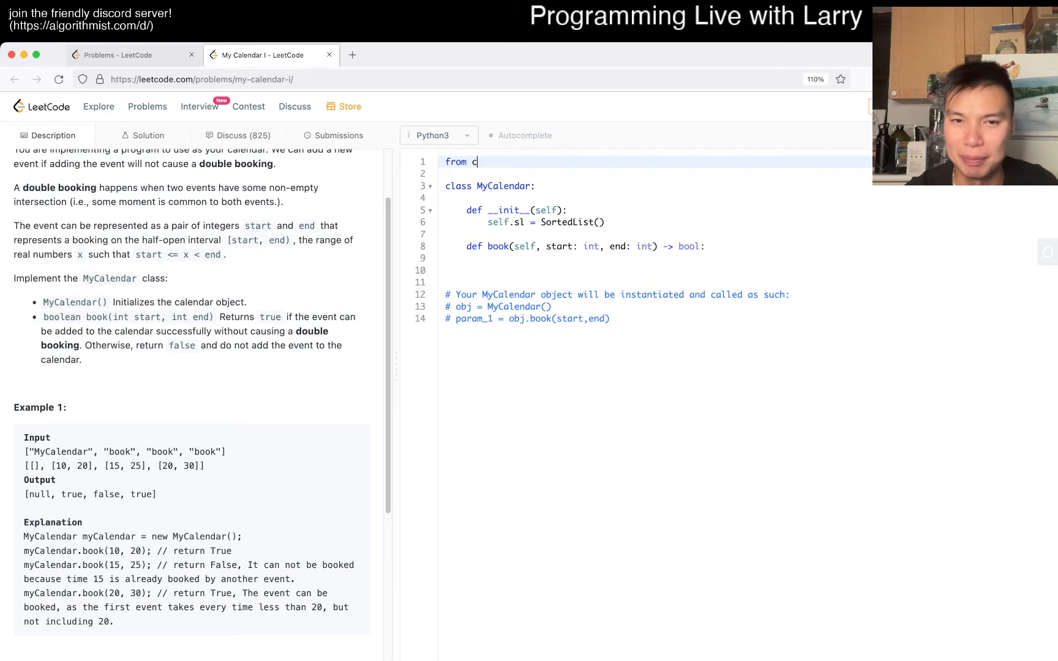
pyautogui.write('ortedcontainers')
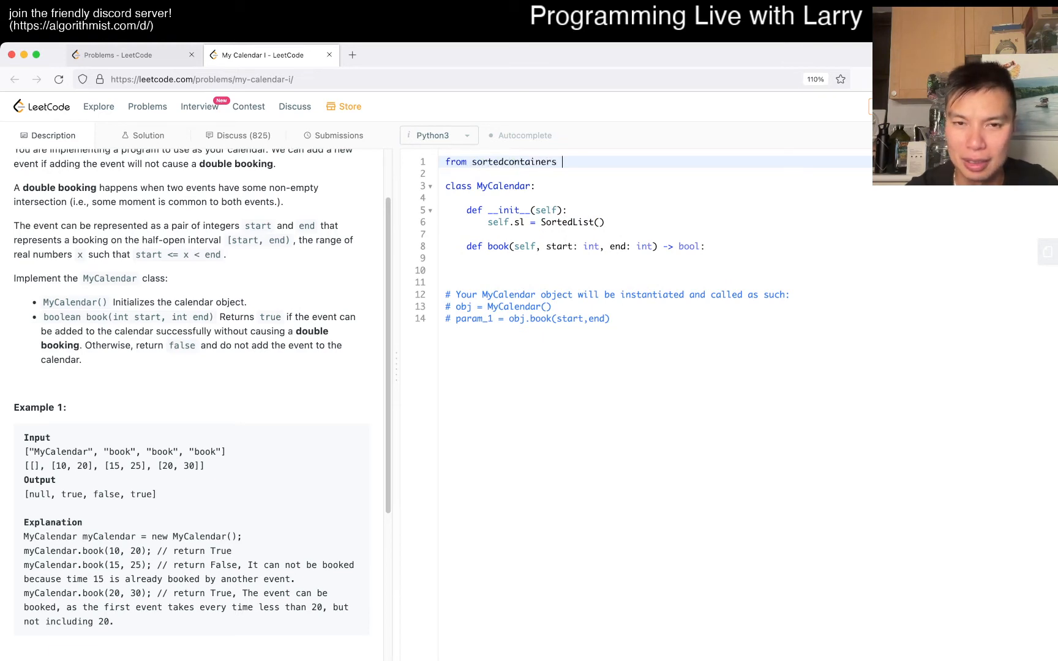
pyautogui.write('import So')
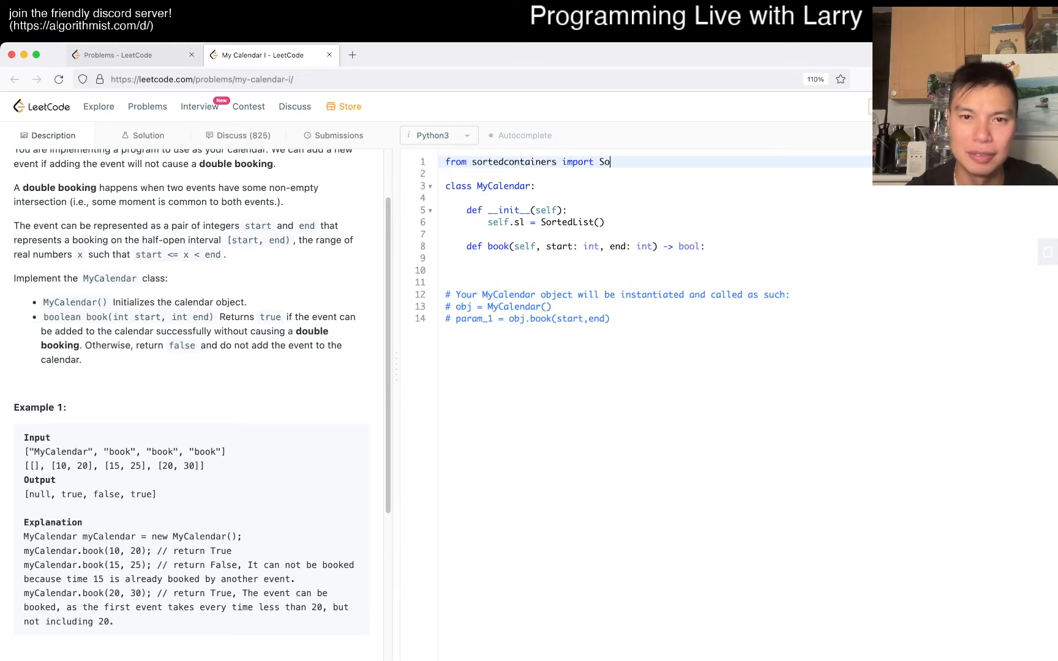
pyautogui.write('rtedList')
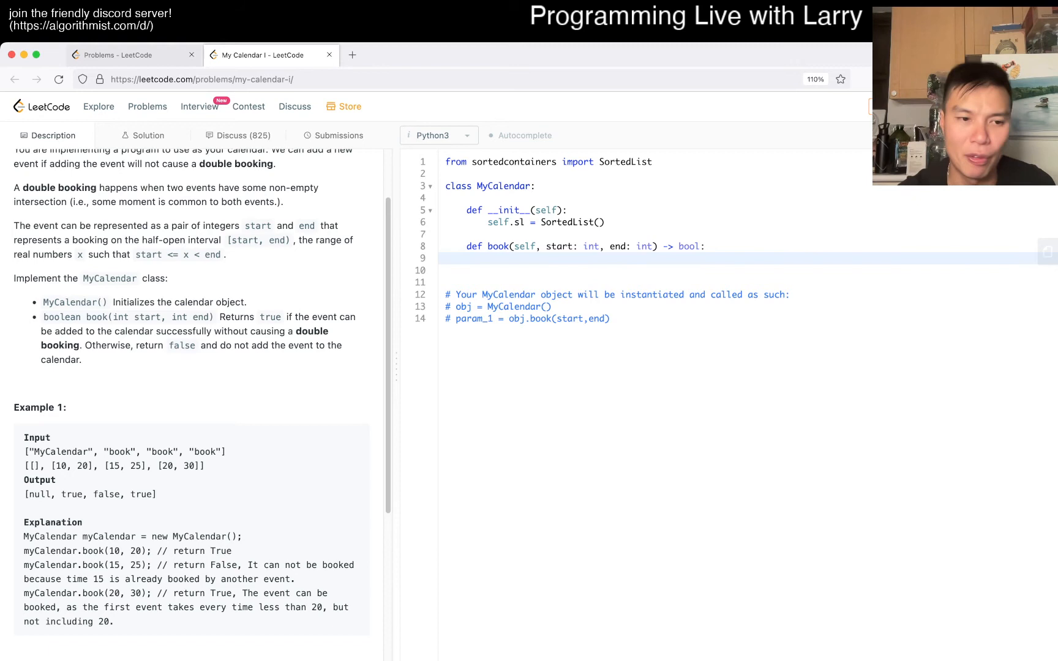
# In book, compute index = self.sl.bisect_left((start, -1)).
pyautogui.write('self.sl')
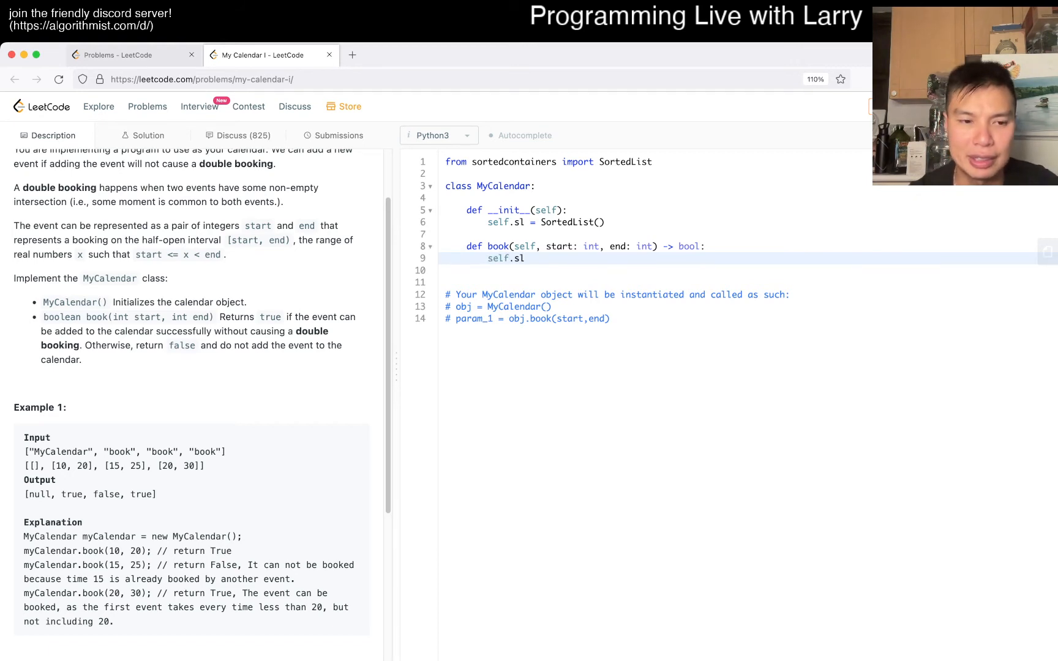
pyautogui.write('.bisect')
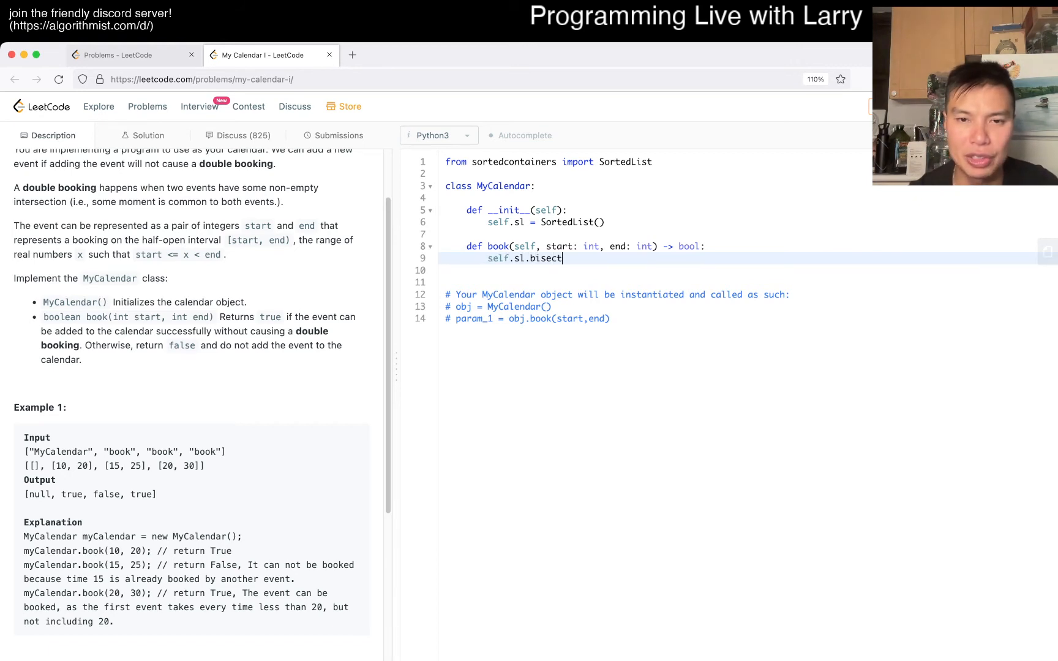
pyautogui.write('_left()')
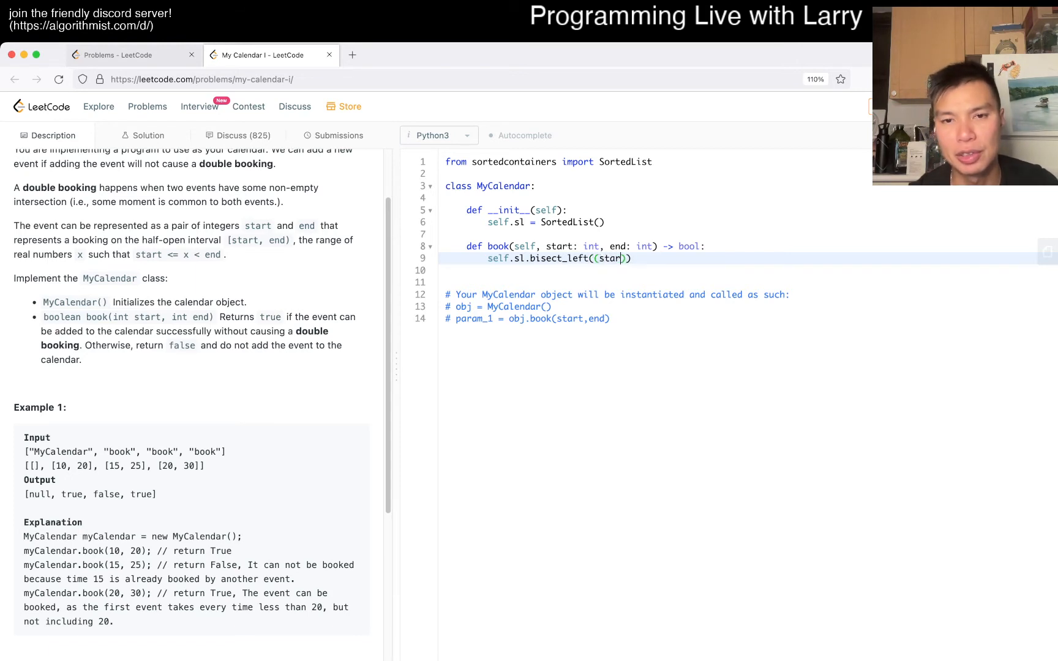
pyautogui.write(',')
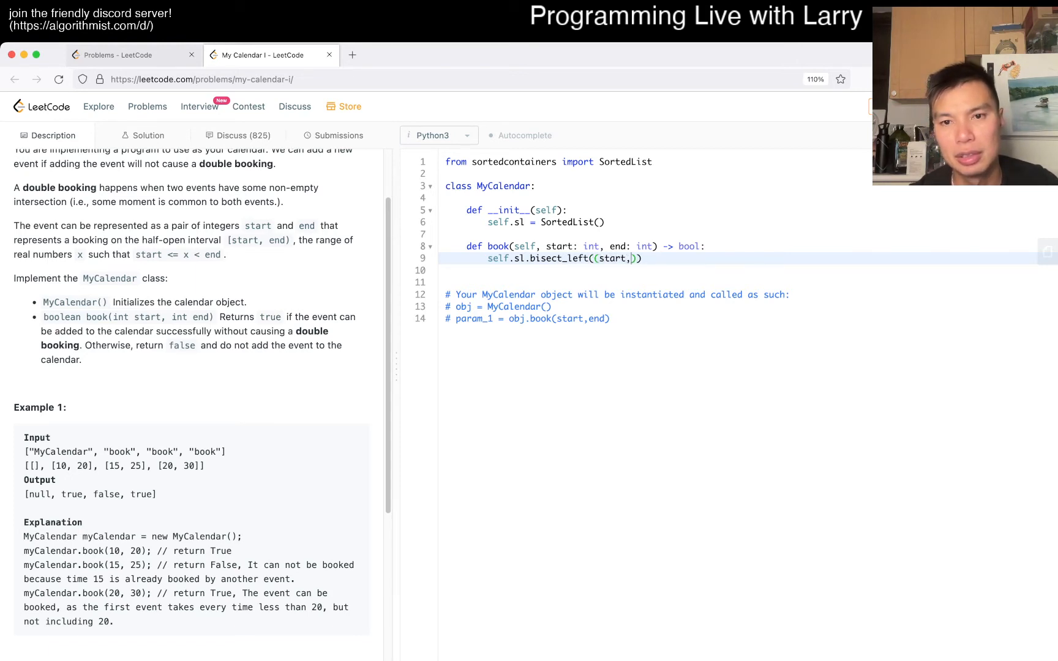
pyautogui.write('-1)')
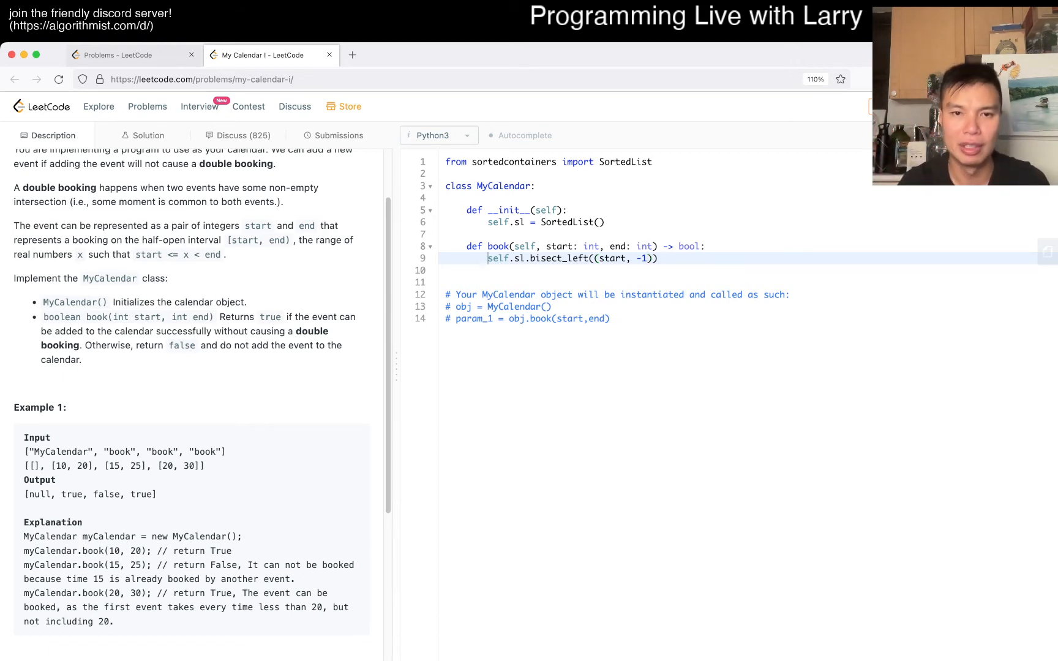
pyautogui.write('index =')
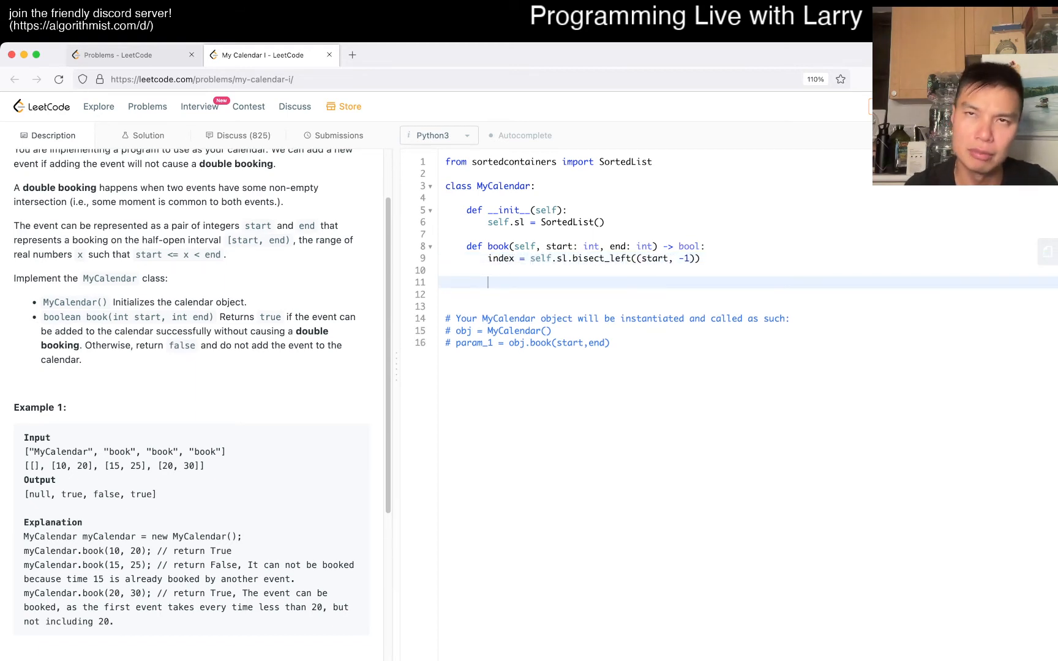
# Add the guard 'if index < len(self.sl):' after the index computation.
pyautogui.press('Enter')
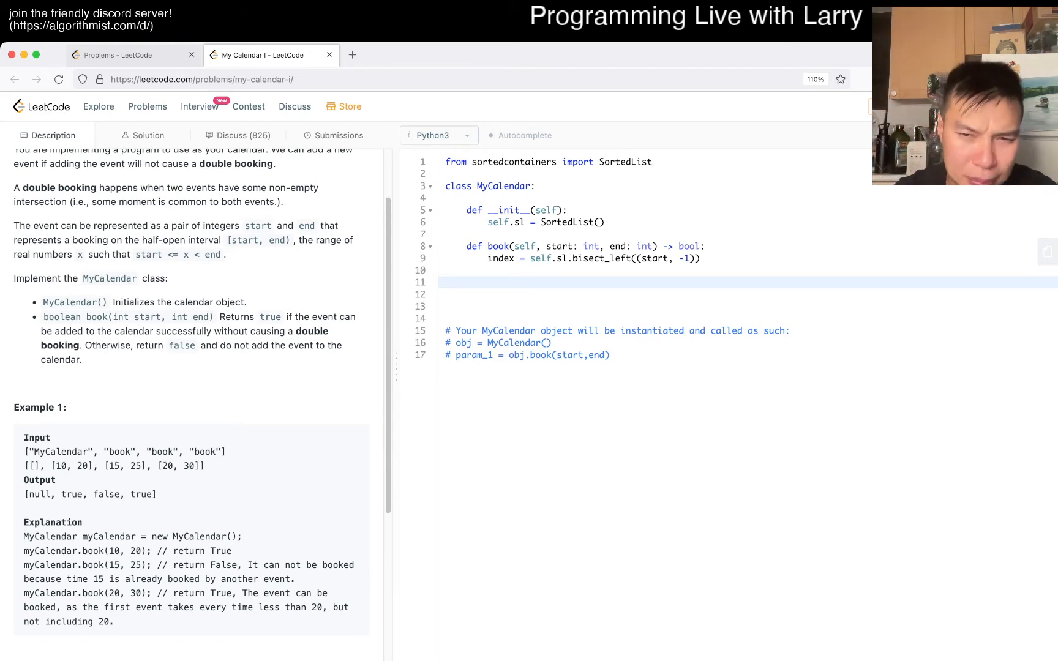
pyautogui.write('if')
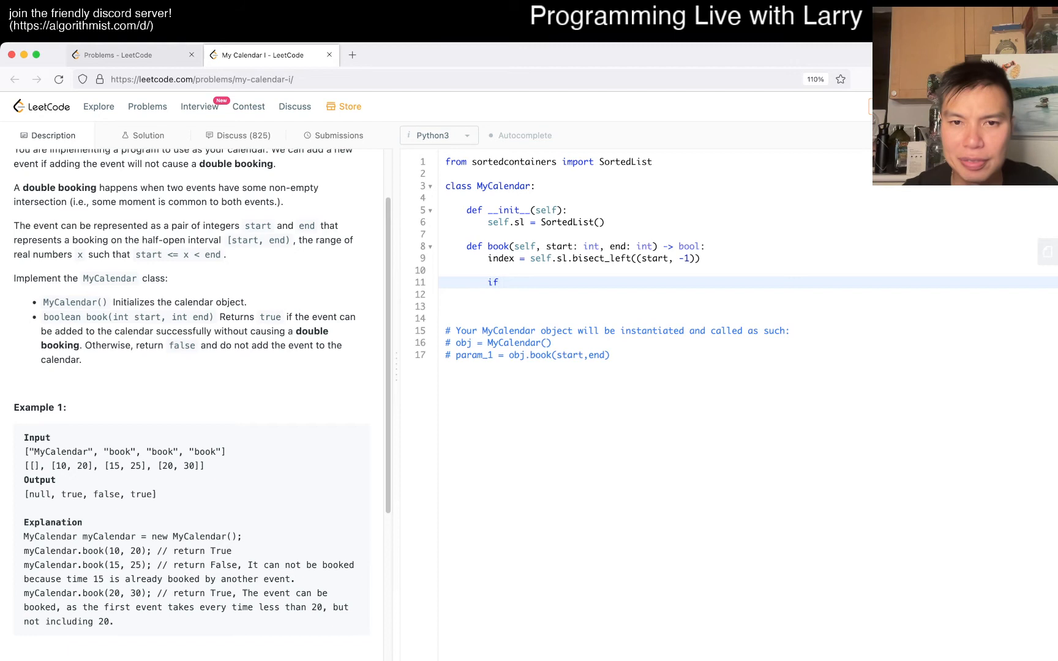
pyautogui.write('self.sl')
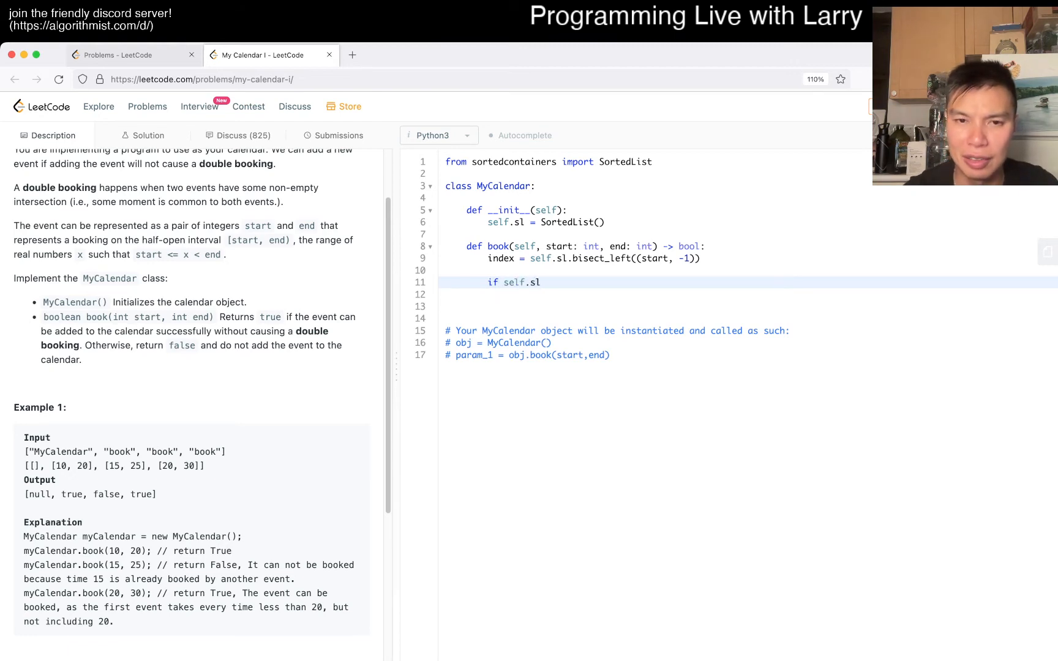
pyautogui.write('[index]')
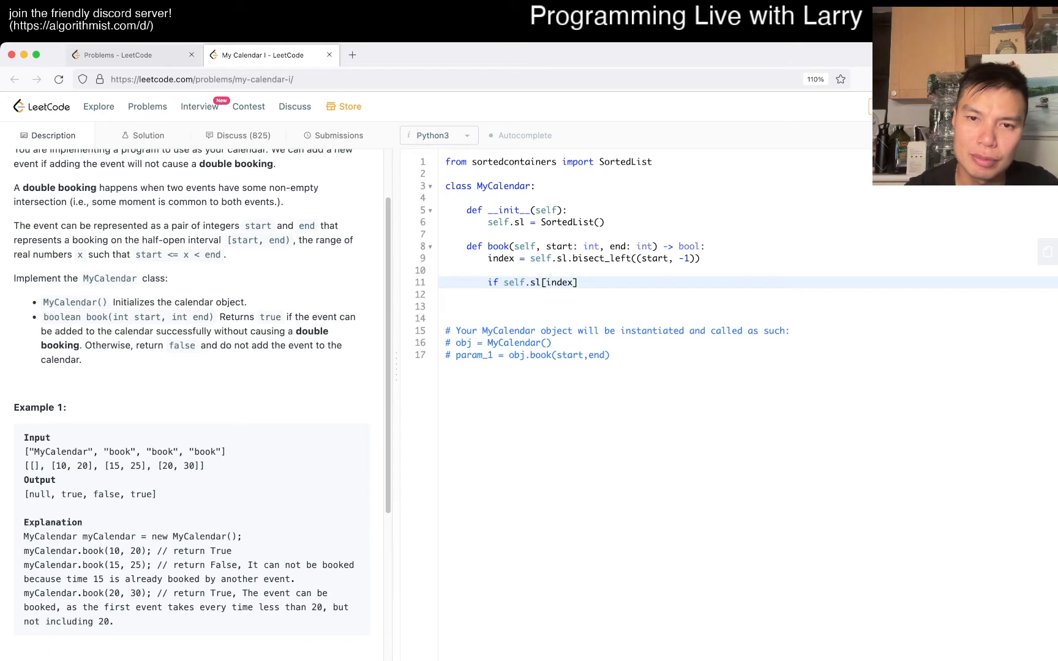
pyautogui.write('index')
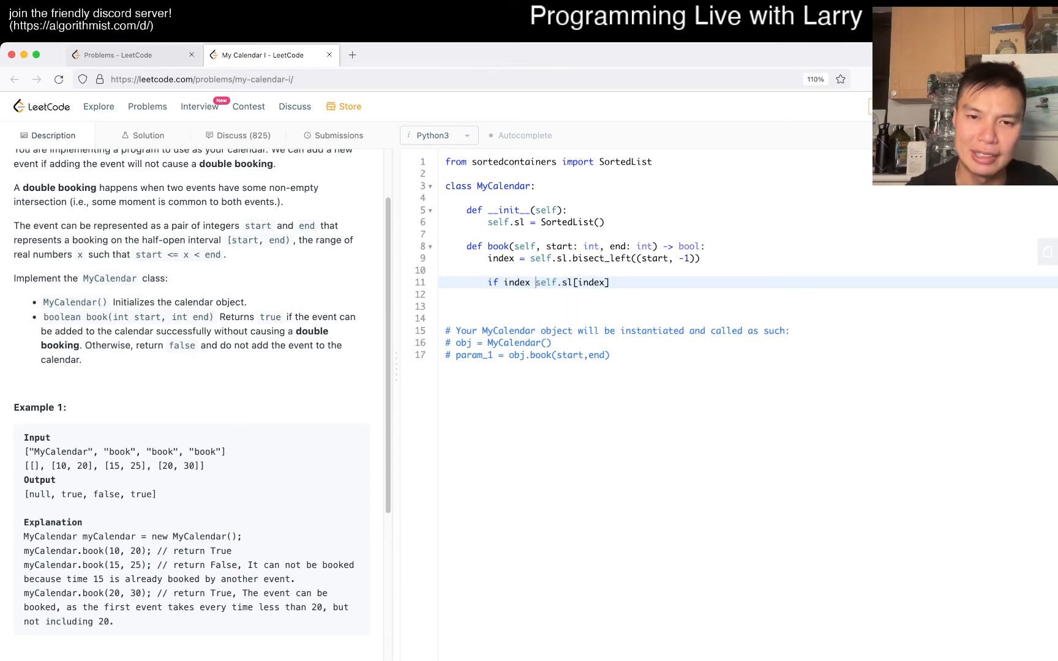
pyautogui.write('<=')
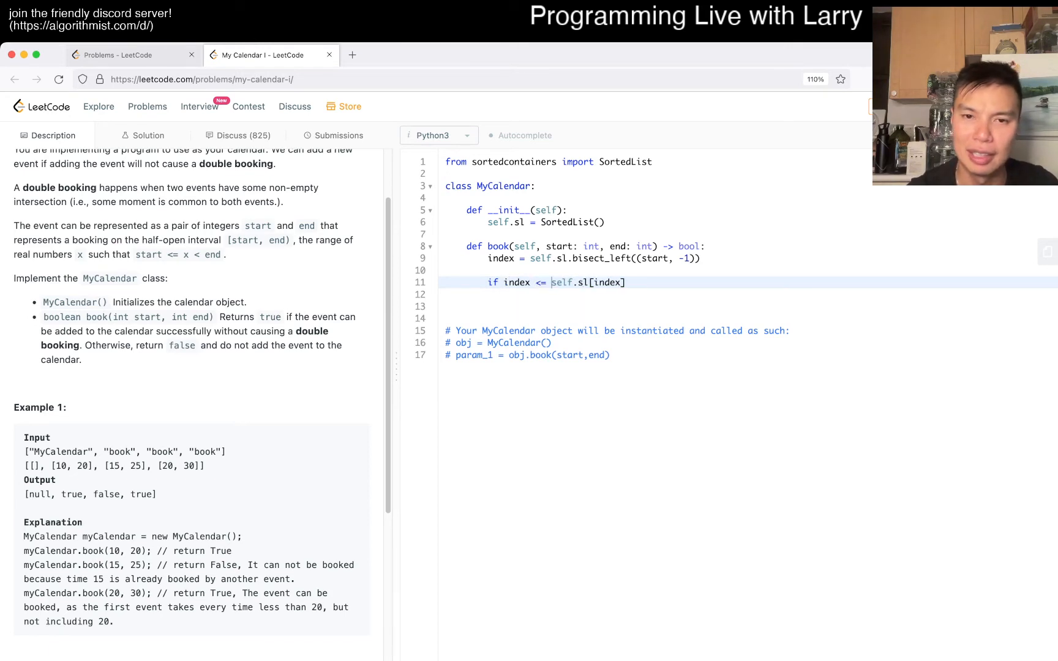
pyautogui.write('len(self.sl)')
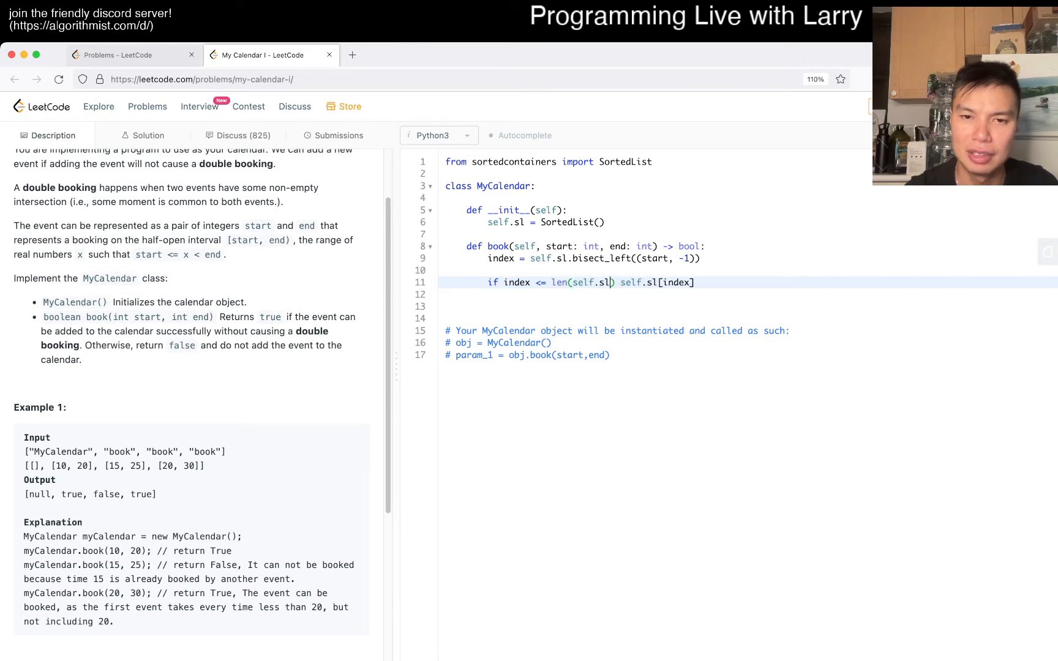
pyautogui.write('<')
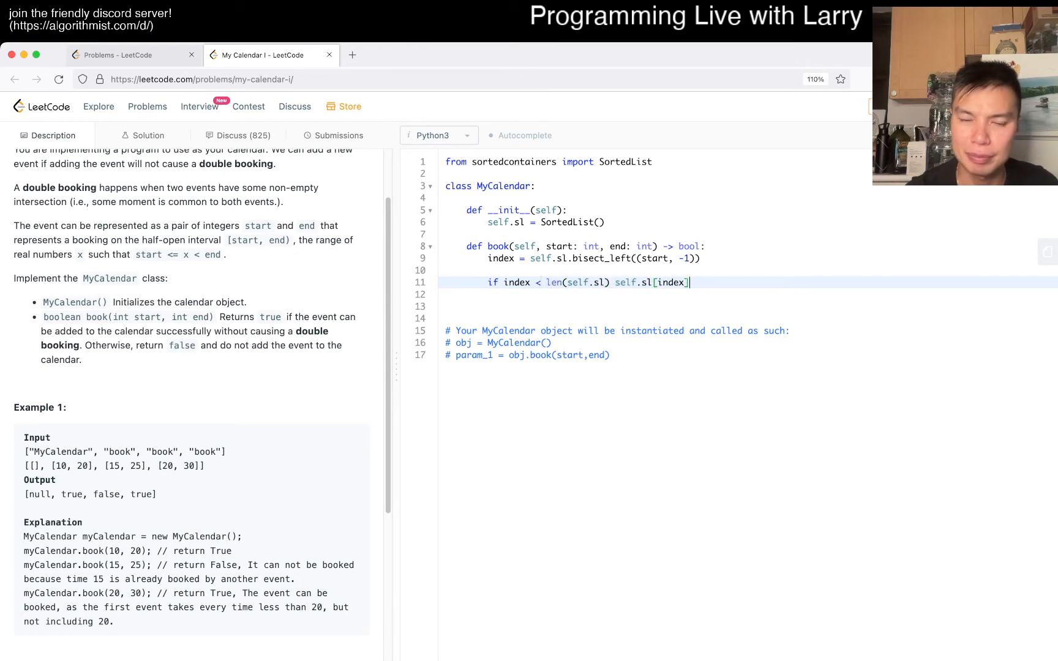
pyautogui.write('and')
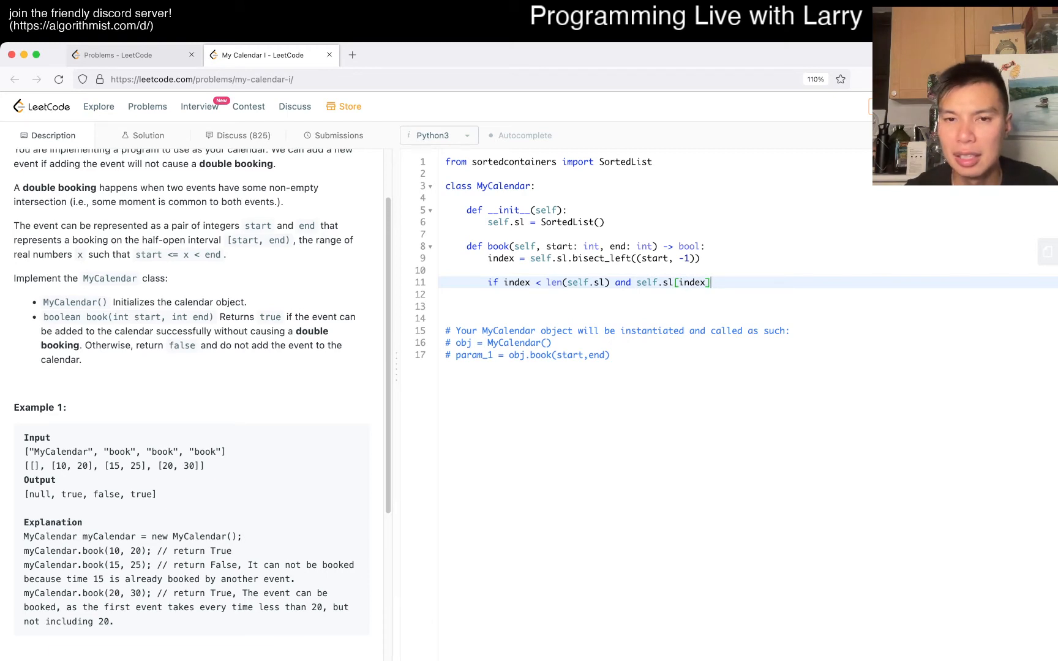
pyautogui.click(659, 282)
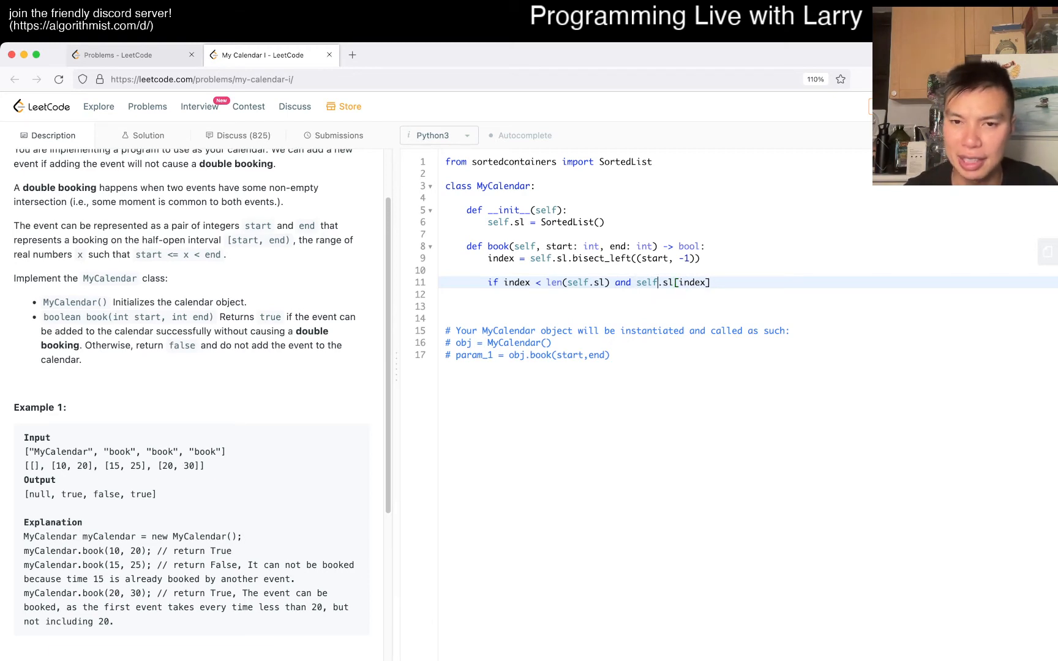
pyautogui.write(':')
pyautogui.press('Enter')
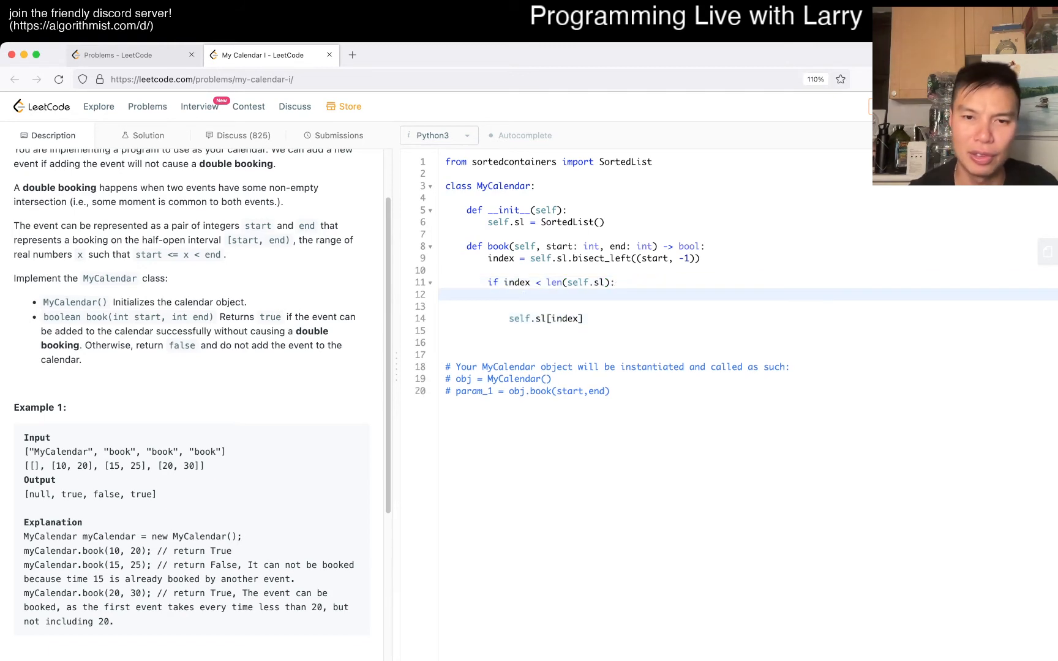
# Unpack left, right = self.sl[index] and test whether start or end lies within left..right.
pyautogui.write('left ,right = self.')
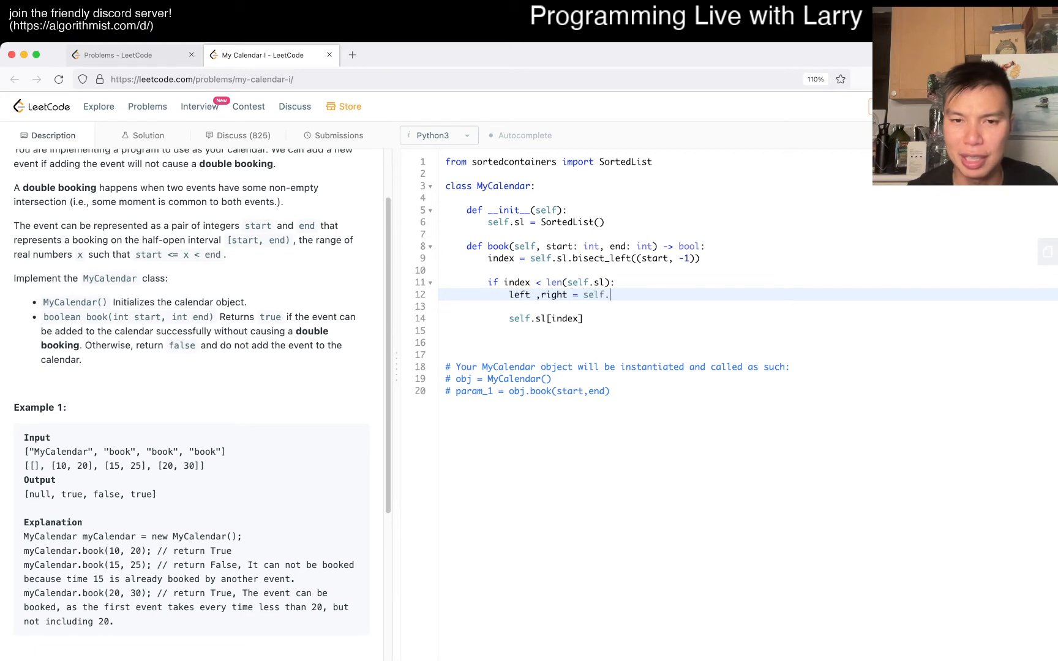
pyautogui.write('sl[index]')
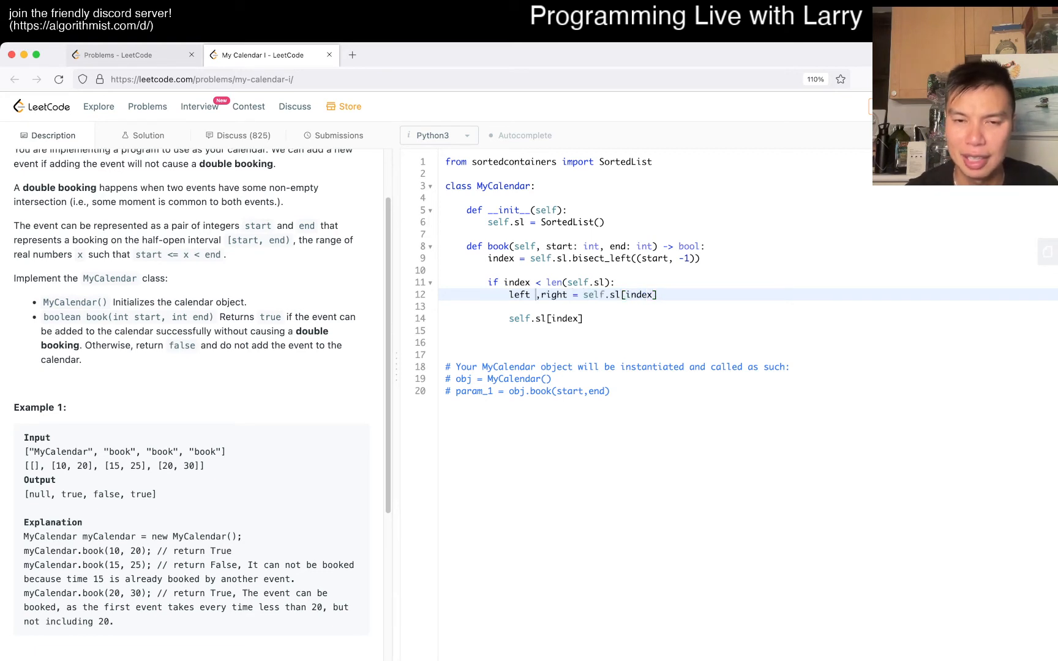
pyautogui.press('Enter')
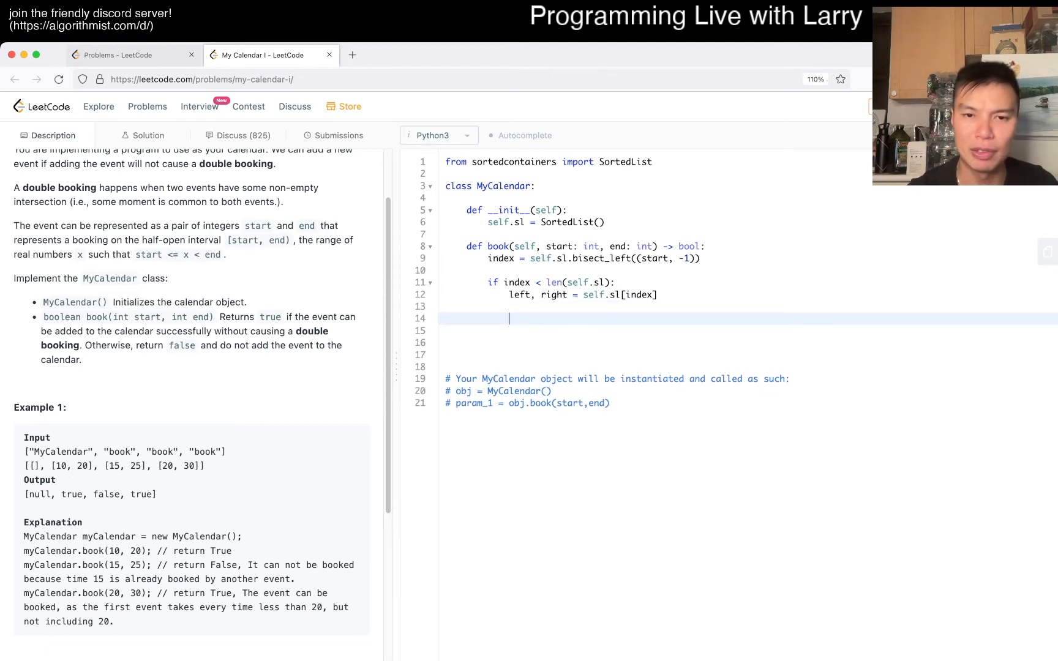
pyautogui.write('if left <= start <= right or')
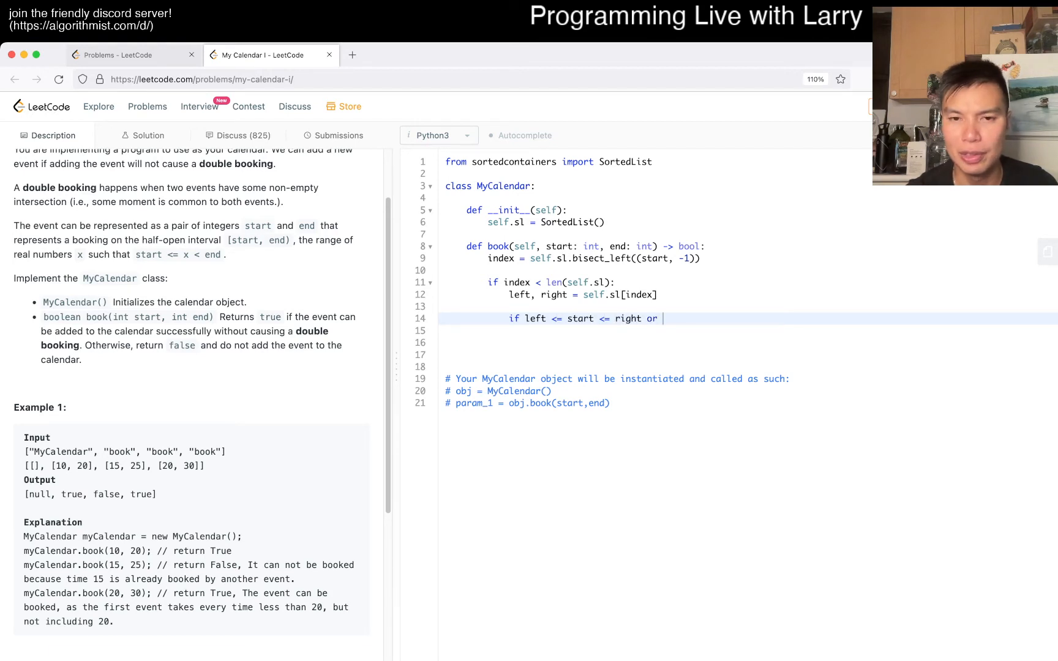
pyautogui.write('left <= end <')
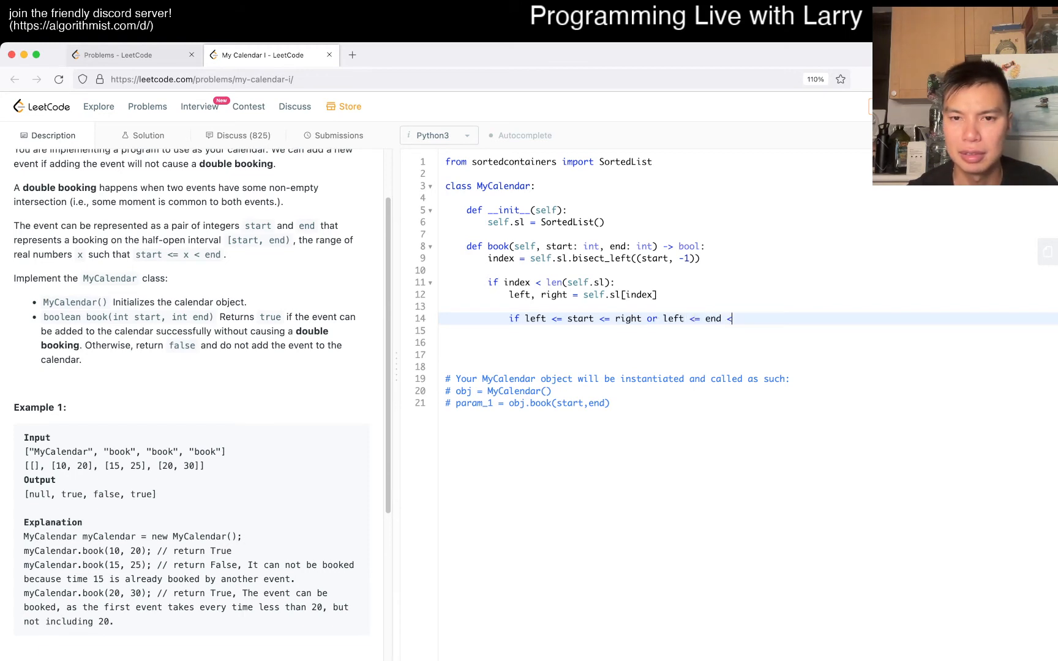
pyautogui.write('= right')
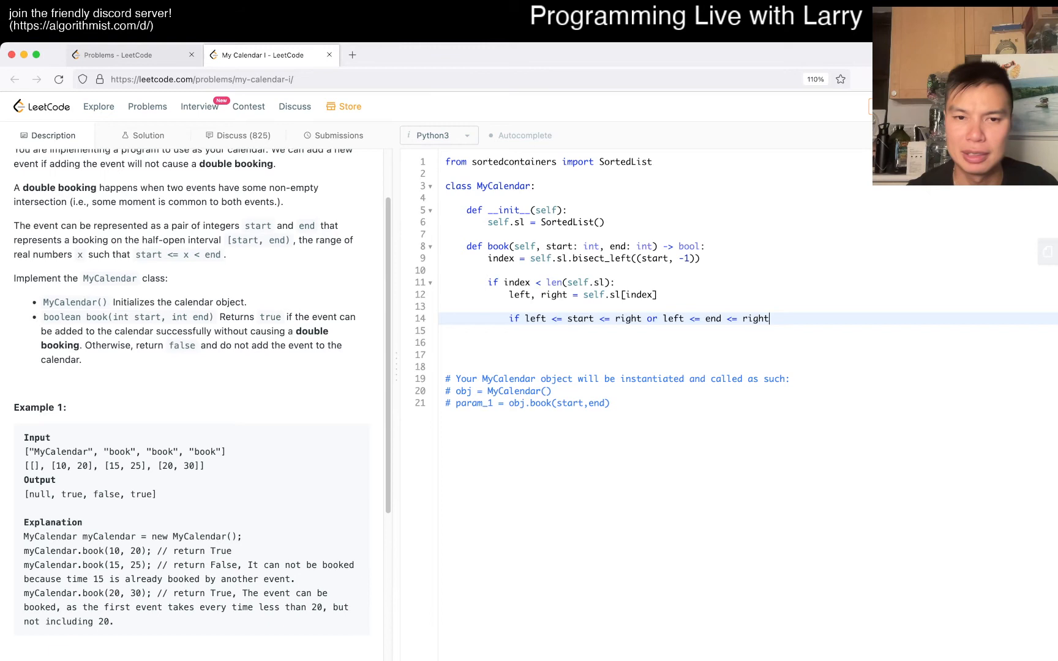
pyautogui.write(':')
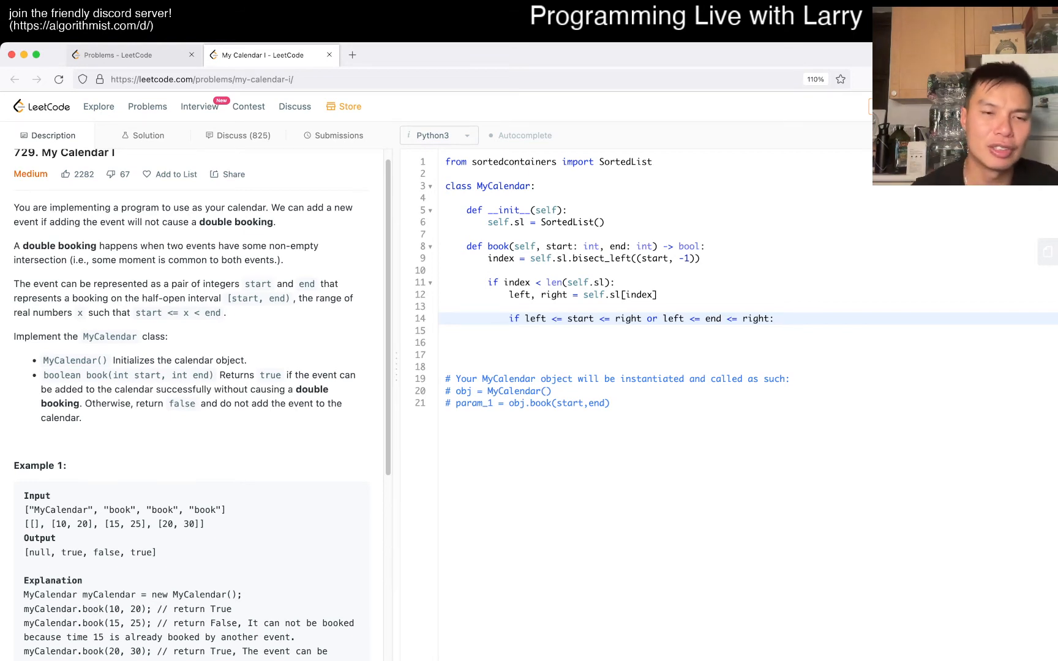
pyautogui.doubleClick(276, 299)
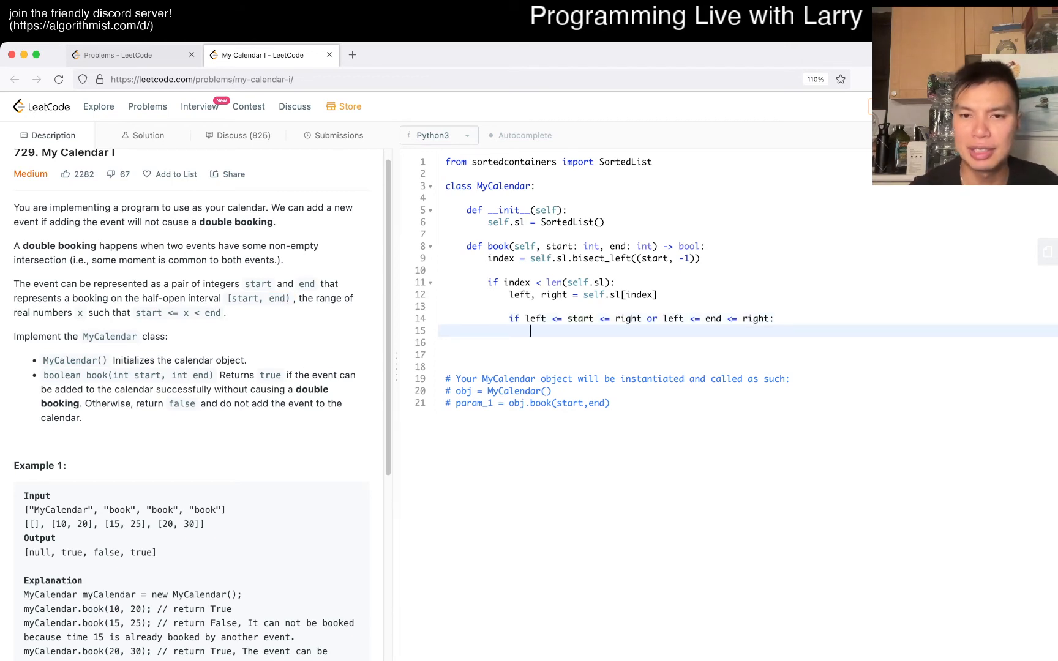
# Return False on overlap and add the new (start, end...) interval via self.sl.add.
pyautogui.write('return False')
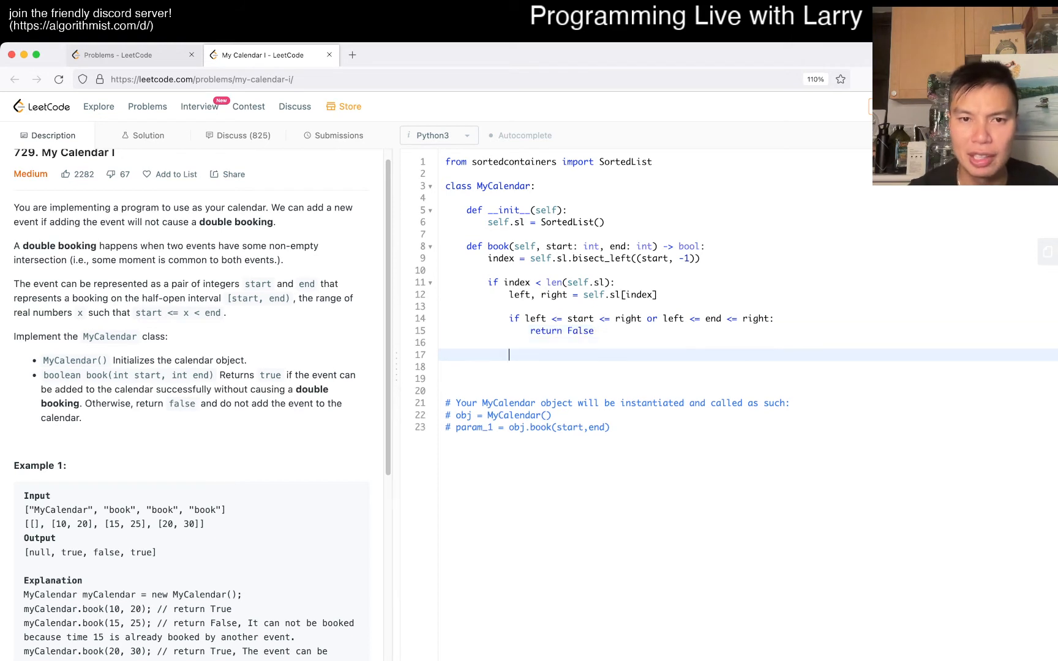
pyautogui.write('self.sl.add')
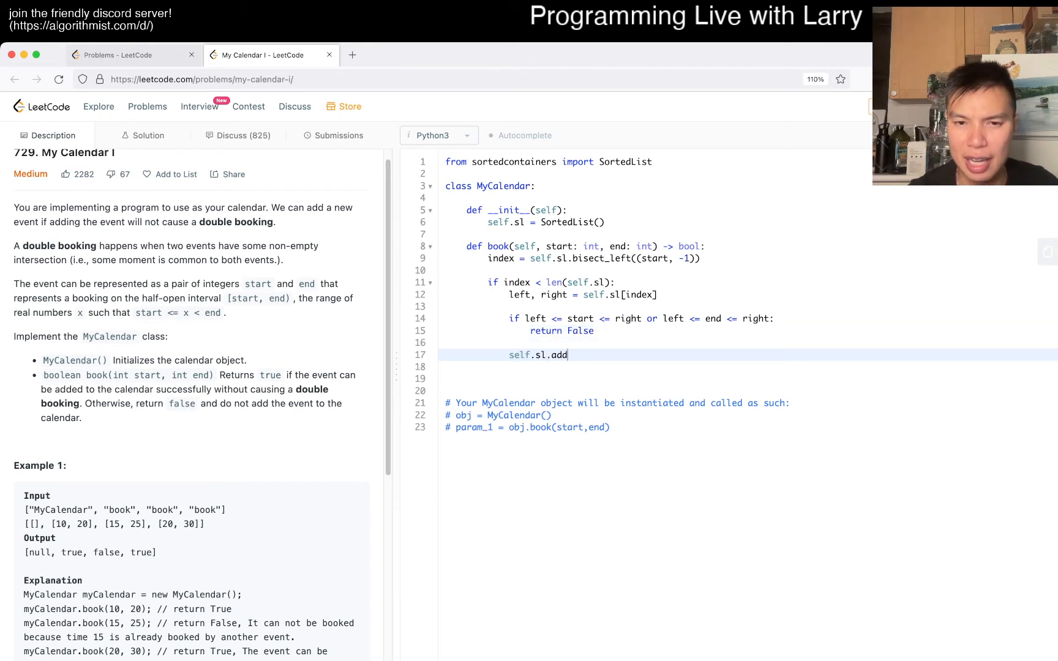
pyautogui.write('((start, ))')
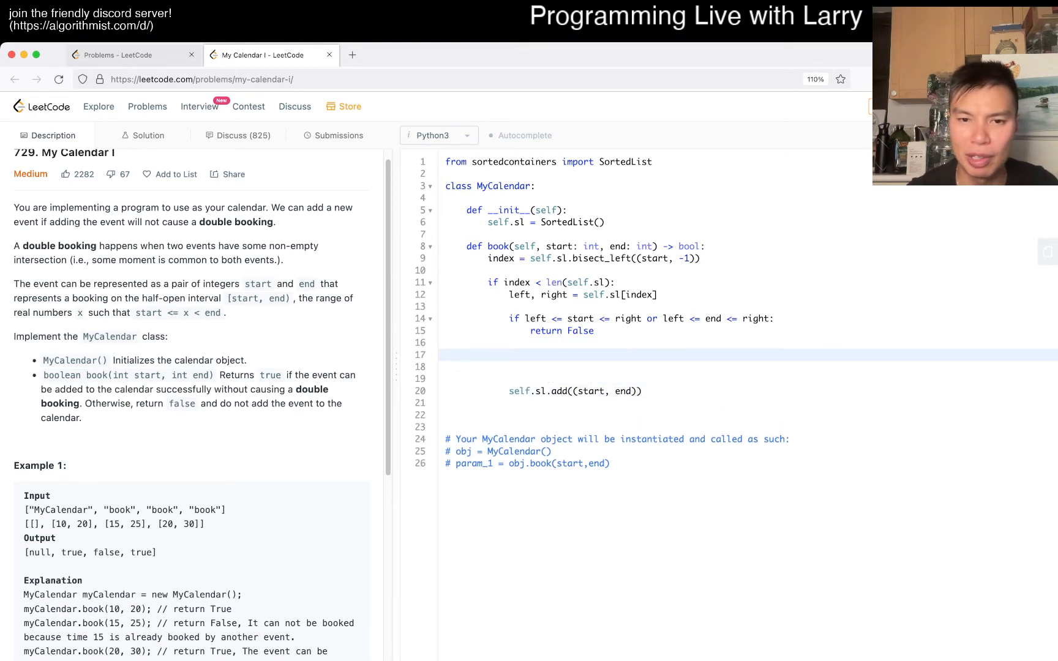
# Repeat the overlap check for self.sl[index - 1] when index - 1 >= 0, then return True.
pyautogui.click(488, 367)
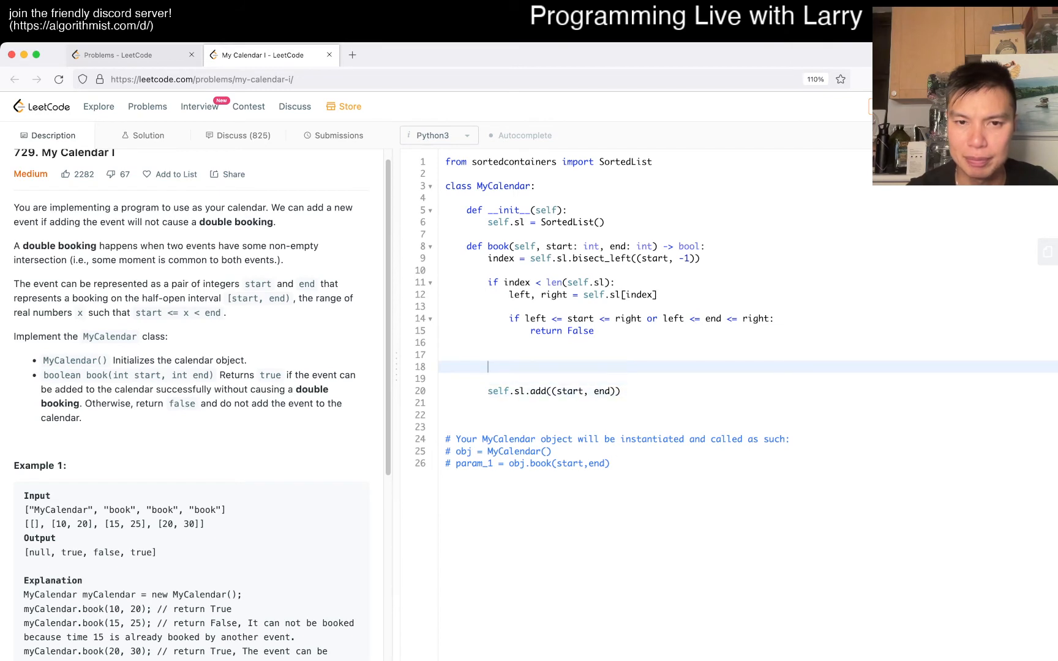
pyautogui.write('if index - 1 >= 0:')
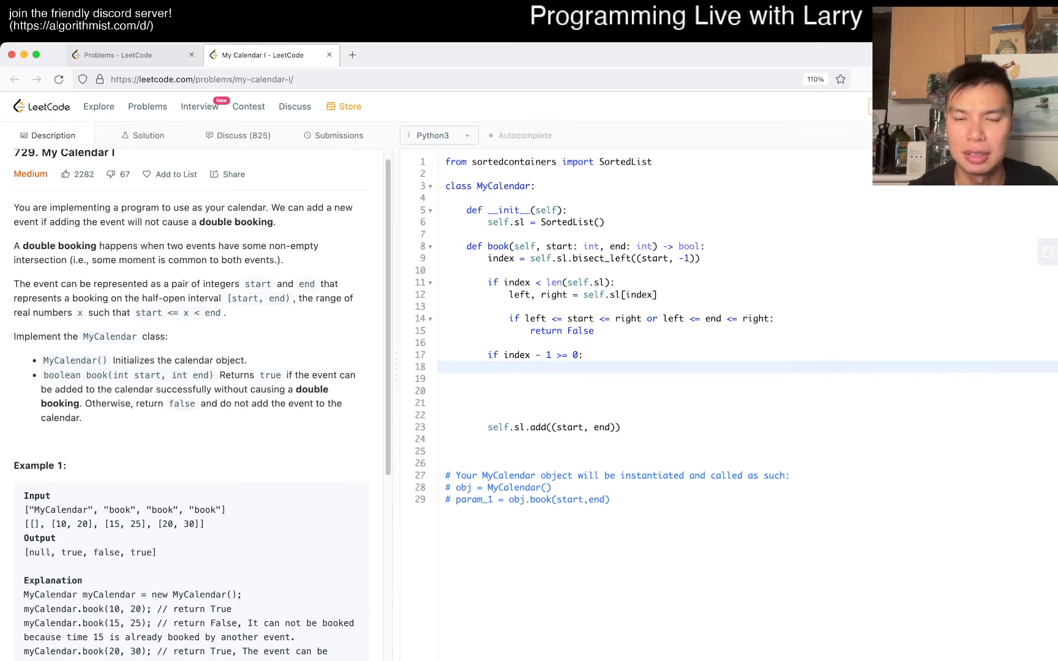
pyautogui.write('left, right = self.sl[index - 1')
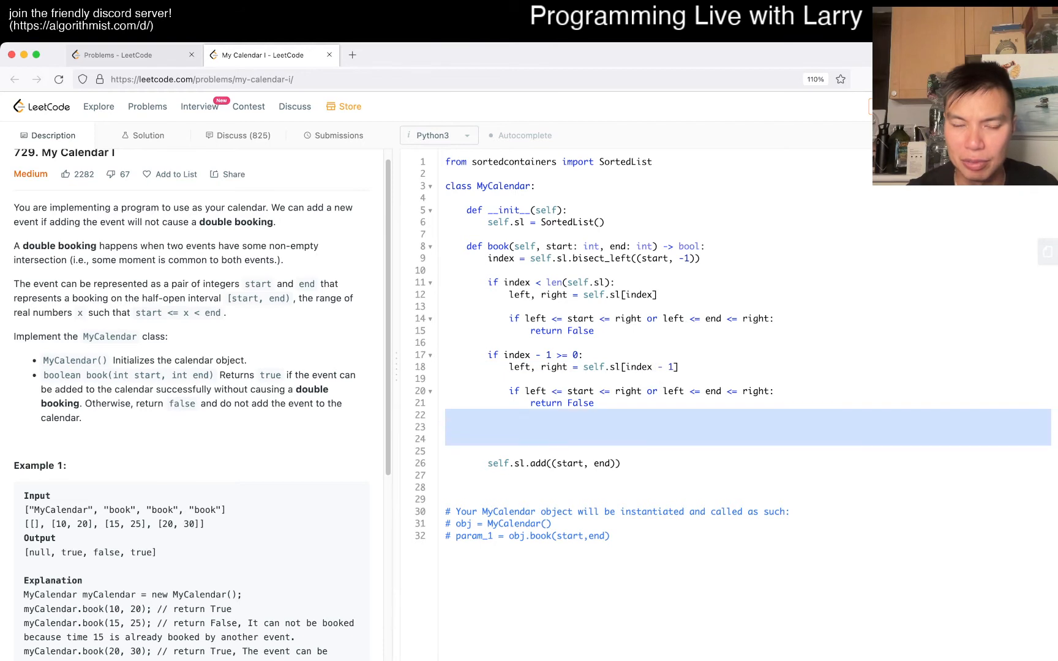
pyautogui.write('return True')
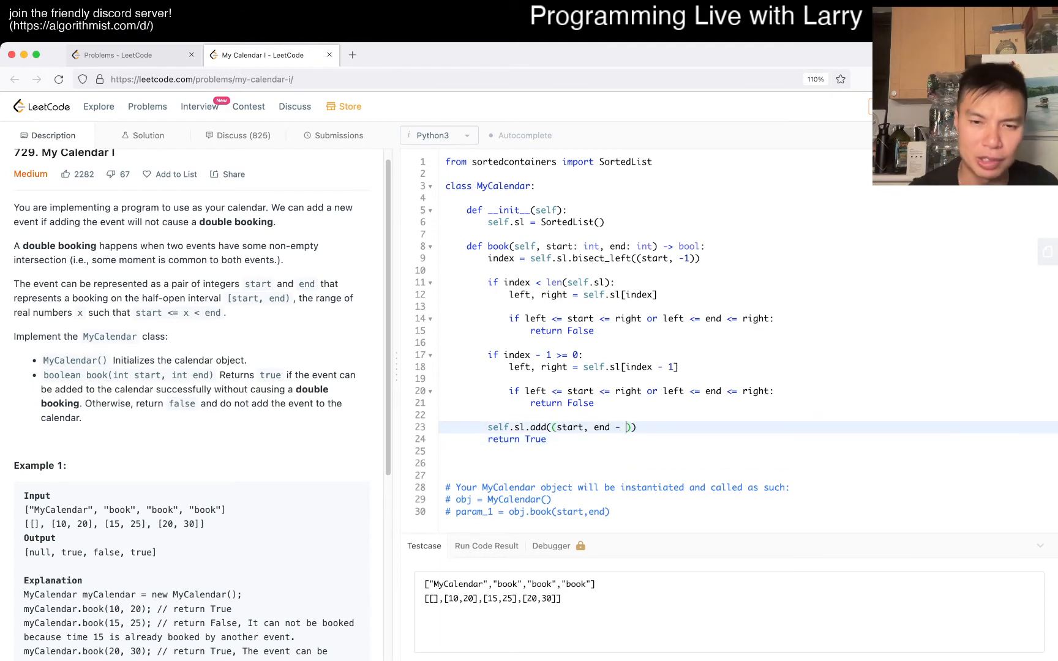
# Store (start, end - 1), run and submit, then inspect the Wrong Answer input and return to the testcases.
pyautogui.write('1')
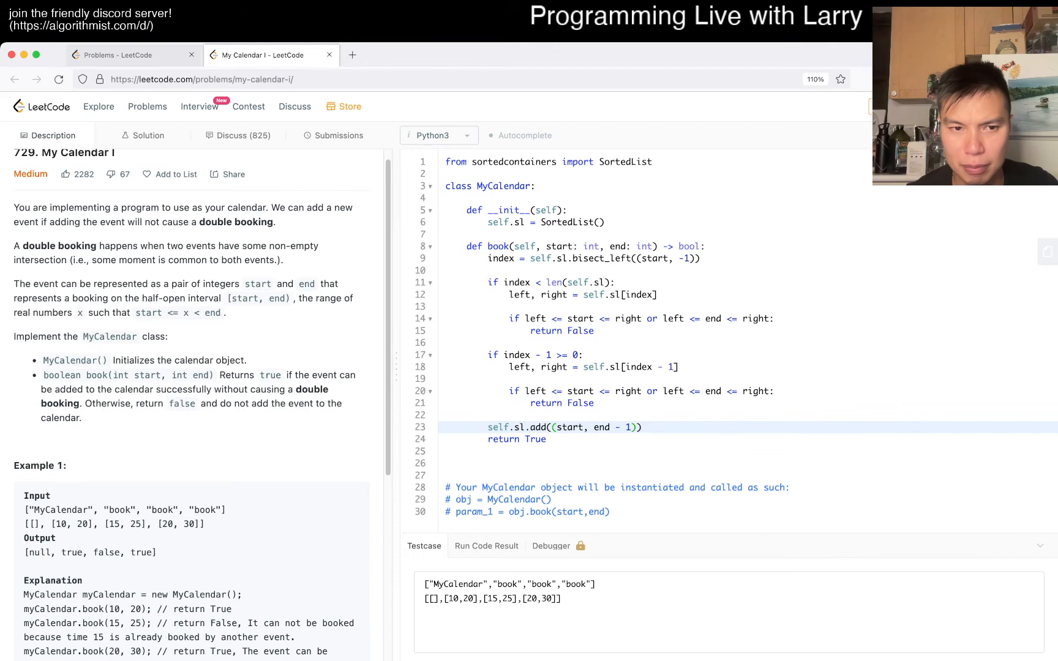
pyautogui.click(486, 546)
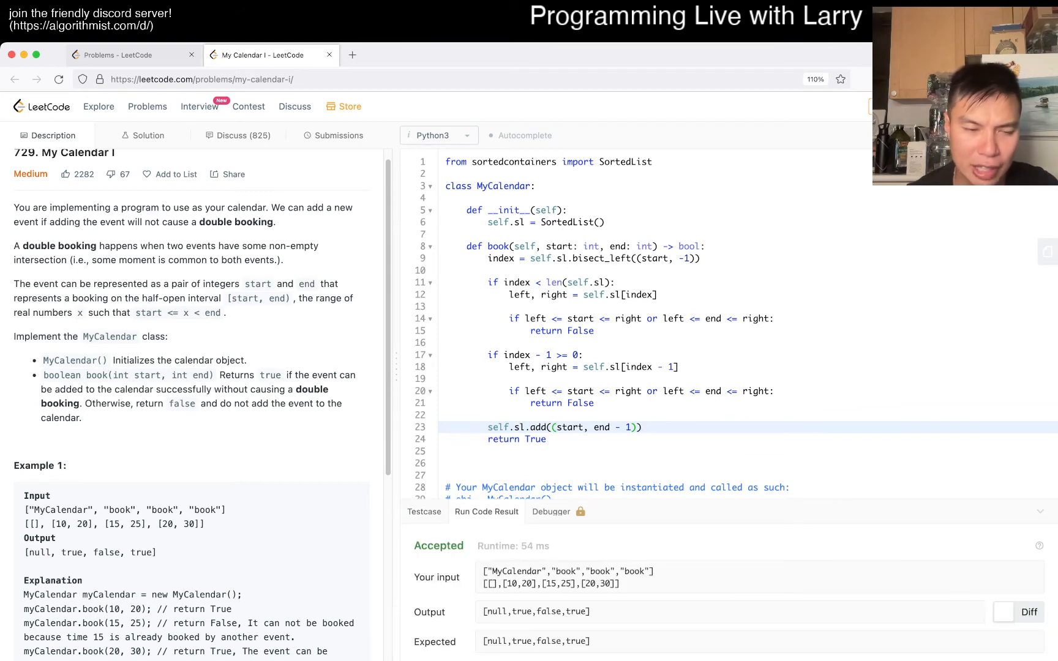
pyautogui.click(339, 136)
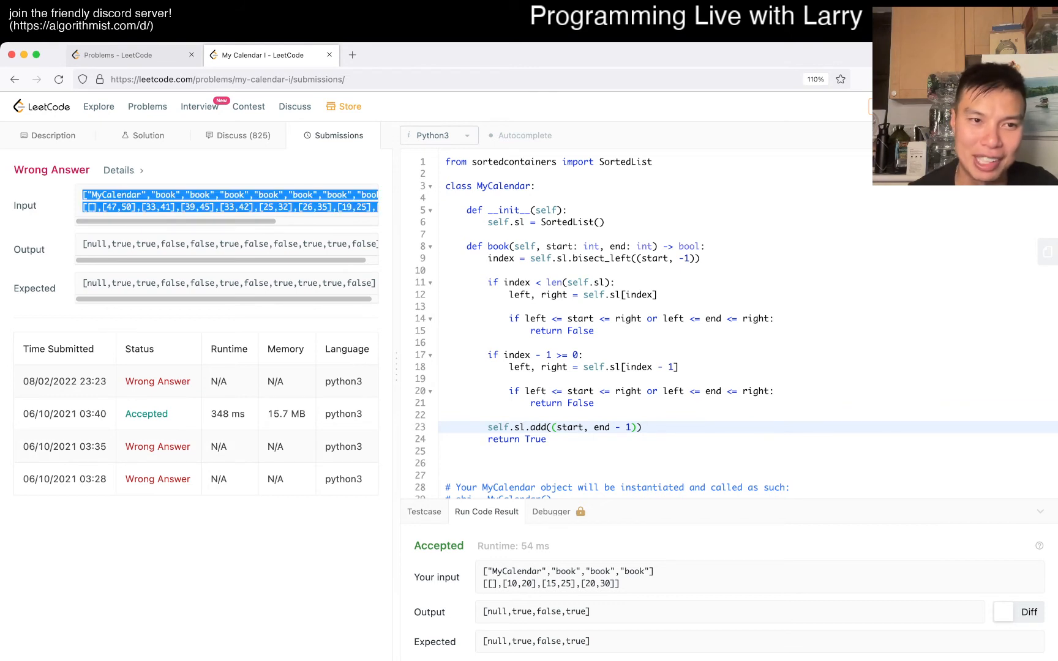
pyautogui.click(49, 136)
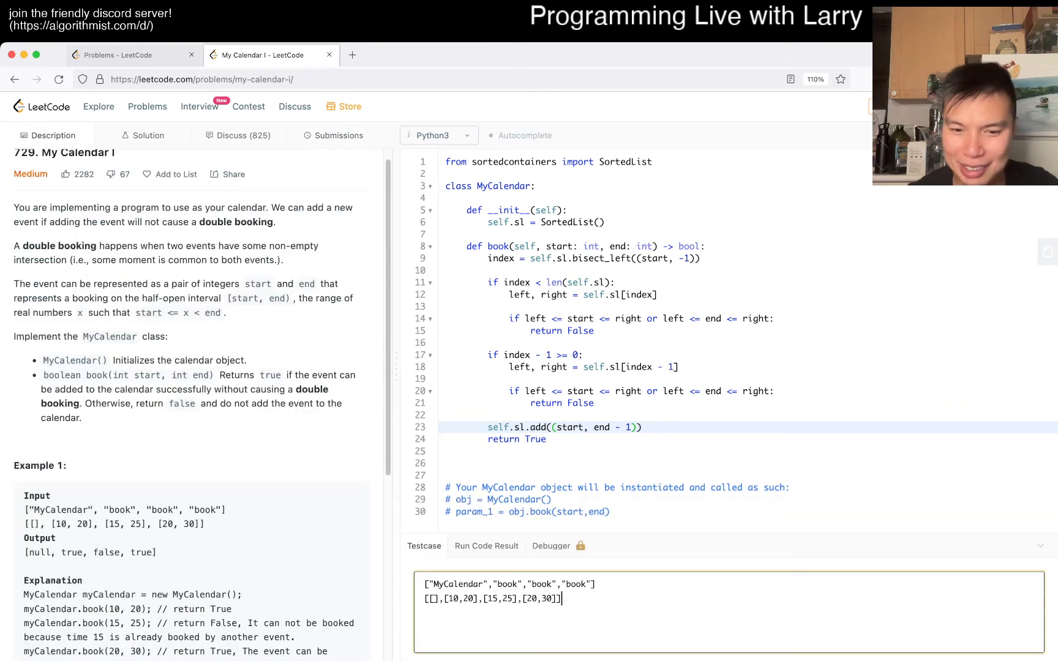
# Run the failing case and trace its intervals [47,50], [33,41], [19,25] in a docstring note.
pyautogui.click(486, 546)
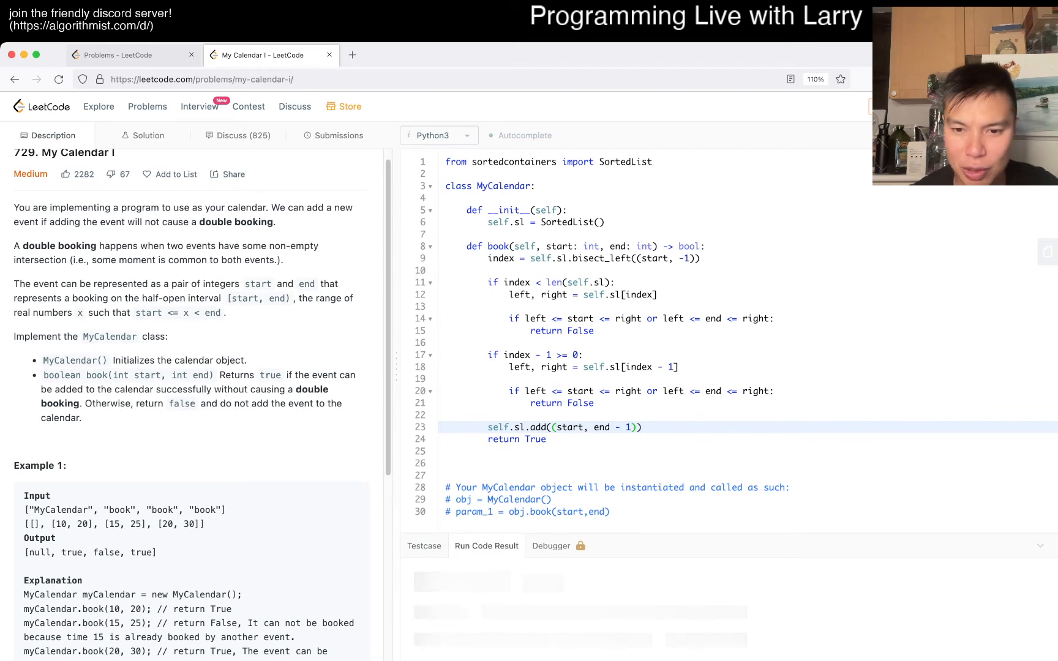
pyautogui.click(486, 546)
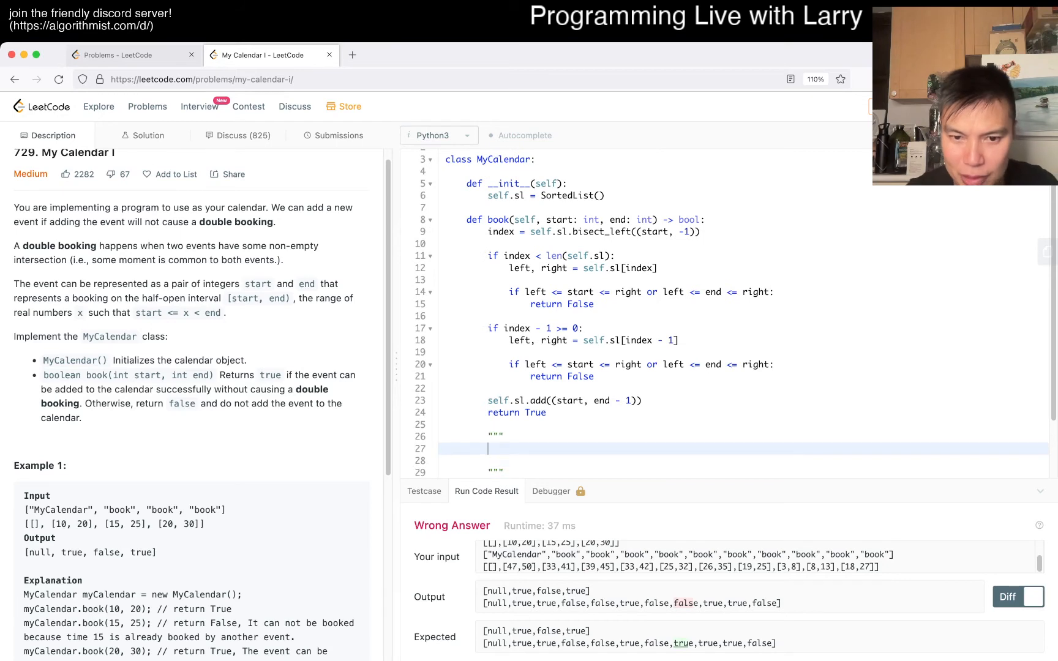
pyautogui.write('[47, 50]')
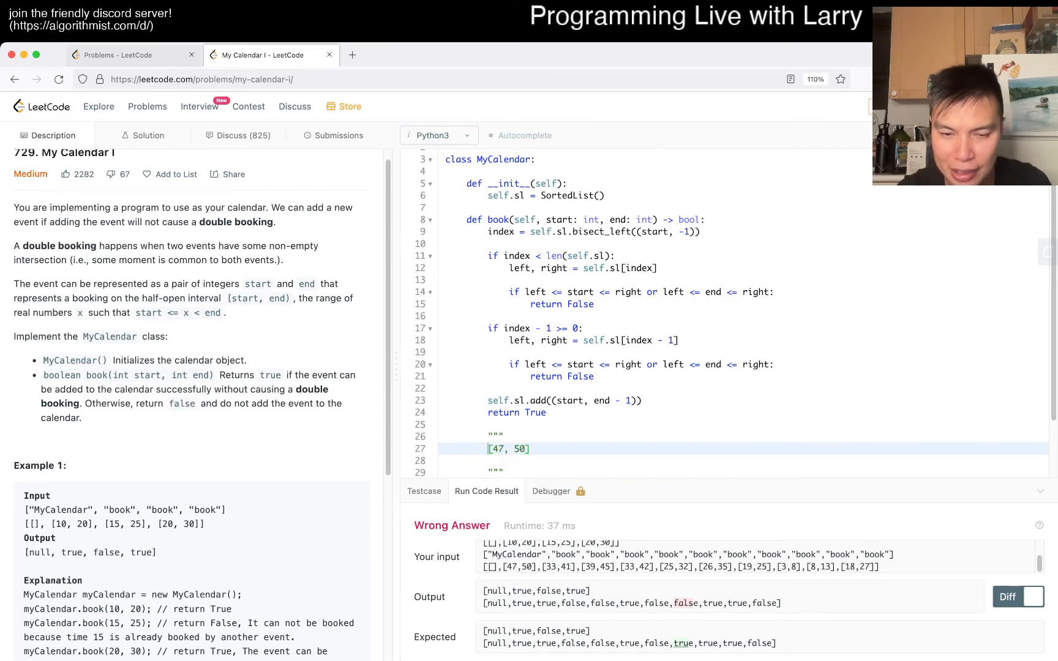
pyautogui.write('[33,41] ,')
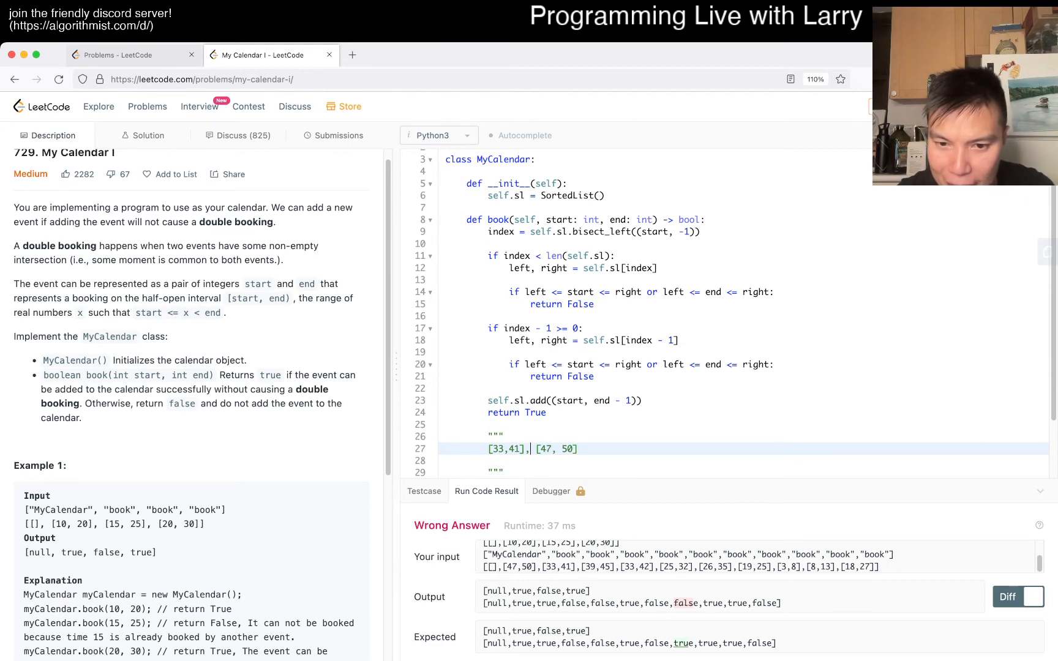
pyautogui.write('25,32],')
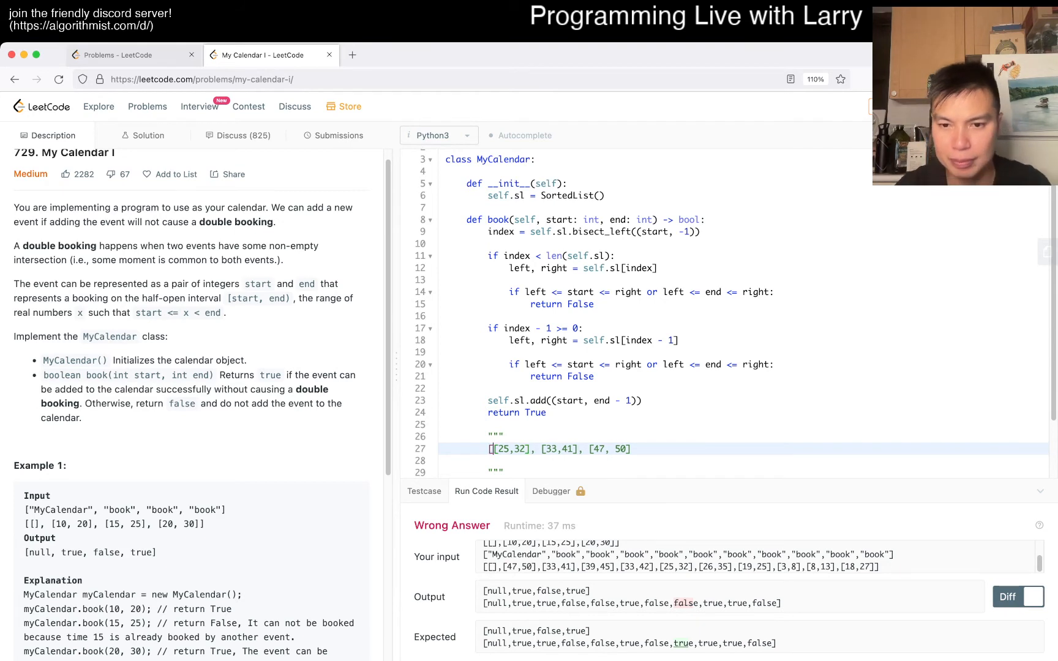
pyautogui.write('[19,25]')
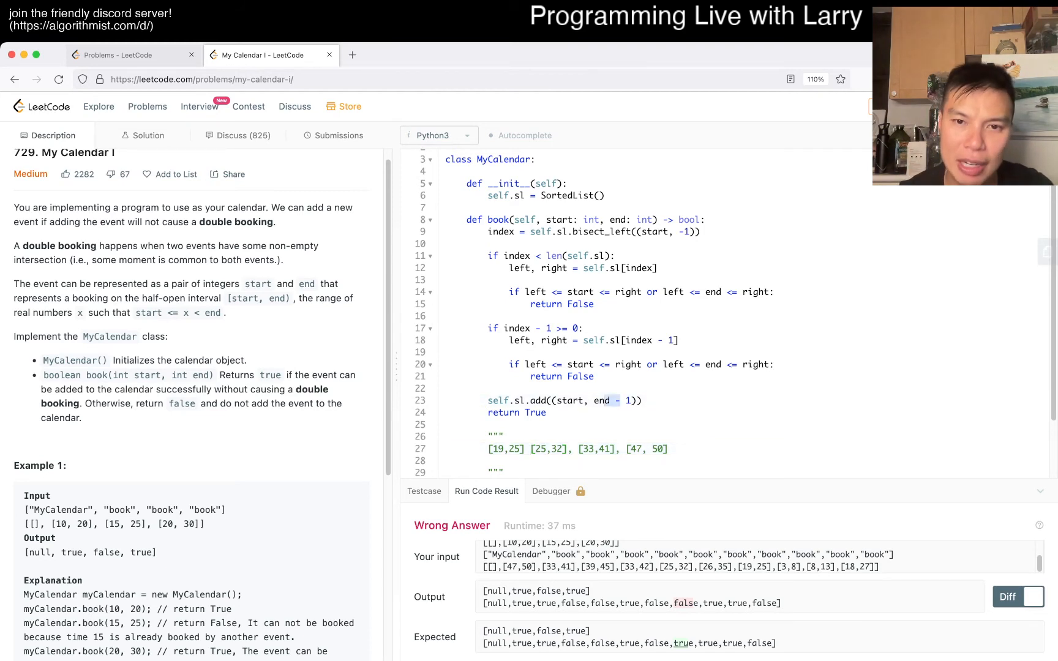
# Change both overlap conditions to compare end - 1 against left and right.
pyautogui.click(629, 221)
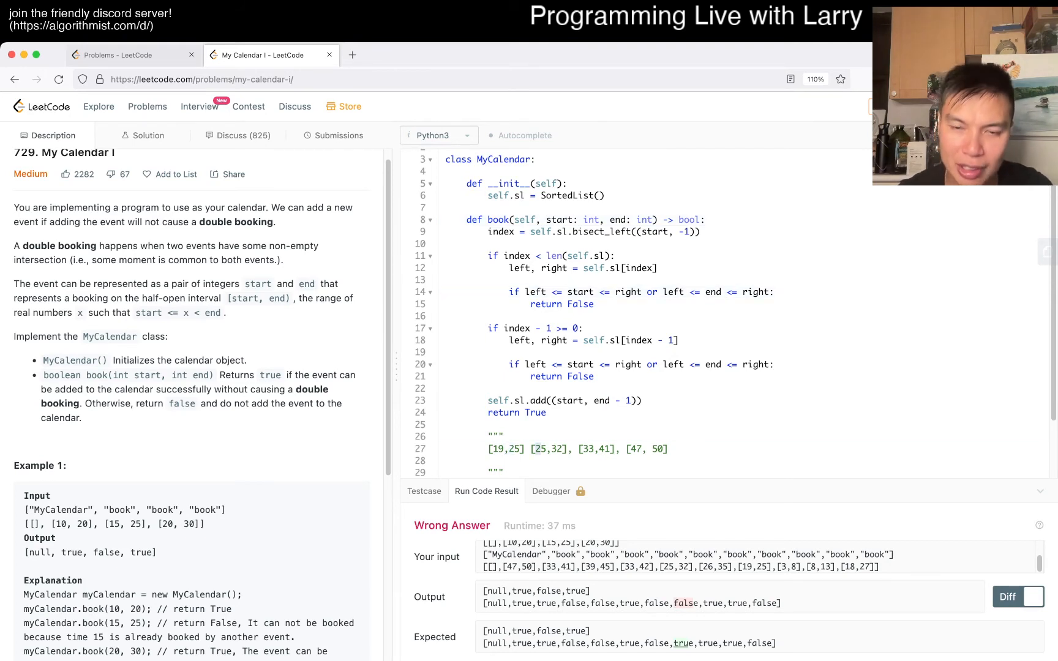
pyautogui.write('- 1')
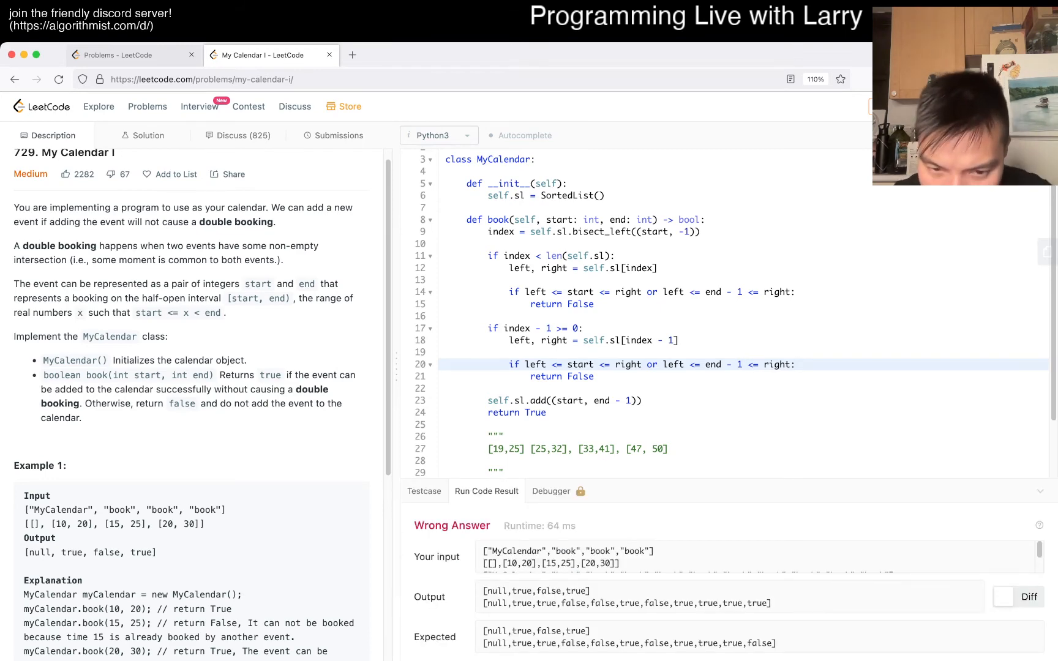
# Show the output Diff and extend the note with [3,8] and further booked intervals.
pyautogui.click(1018, 596)
pyautogui.write(',')
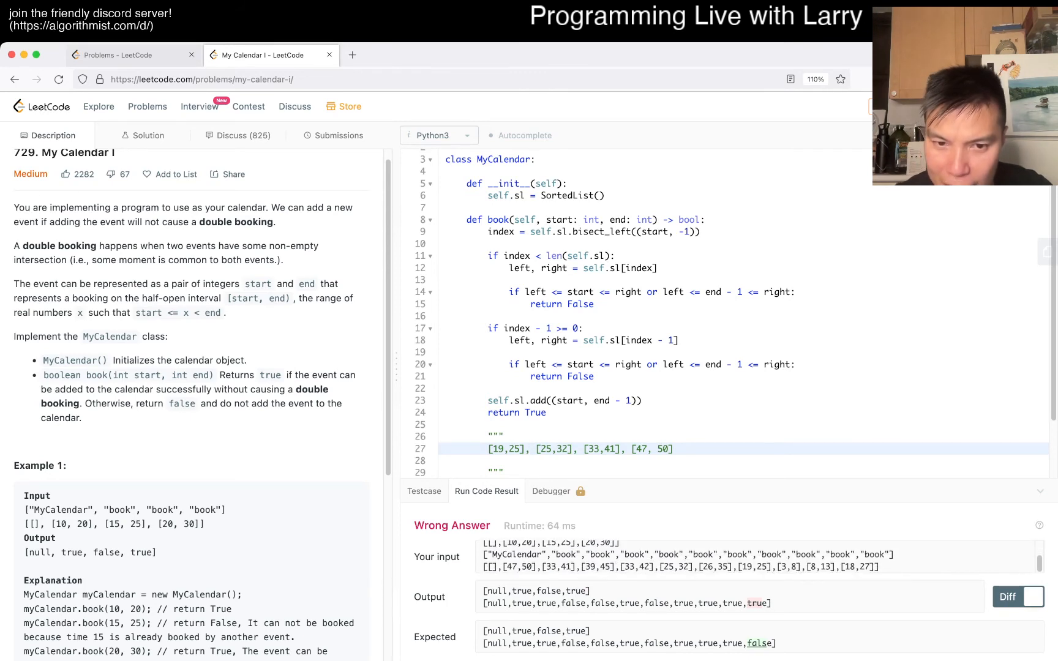
pyautogui.write('[3,8] ,')
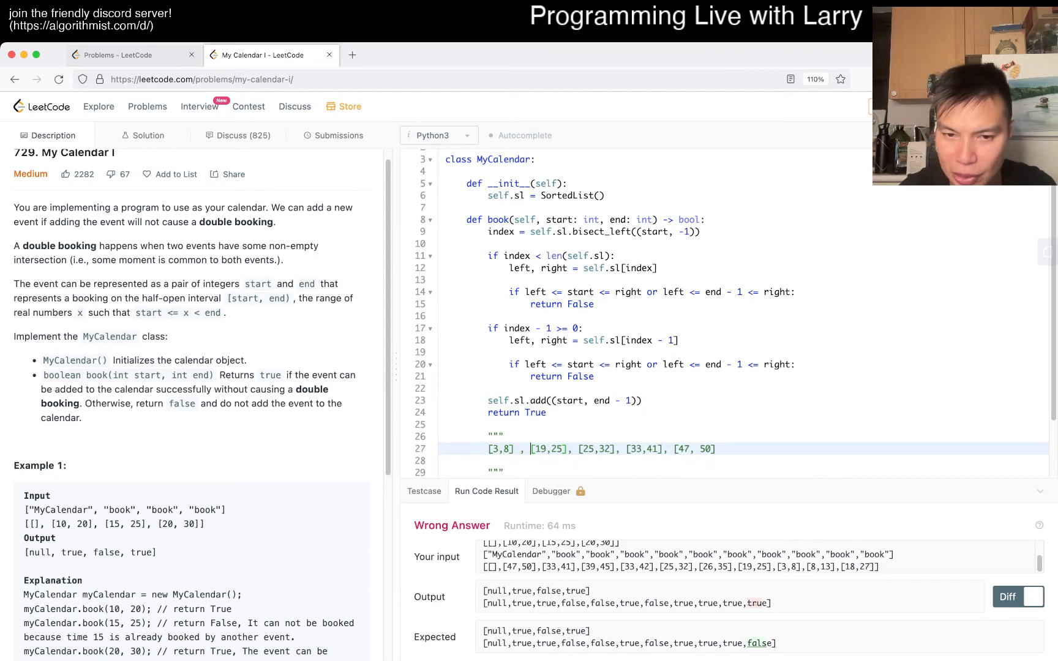
pyautogui.write('[,13')
pyautogui.click(650, 291)
pyautogui.write(' or ')
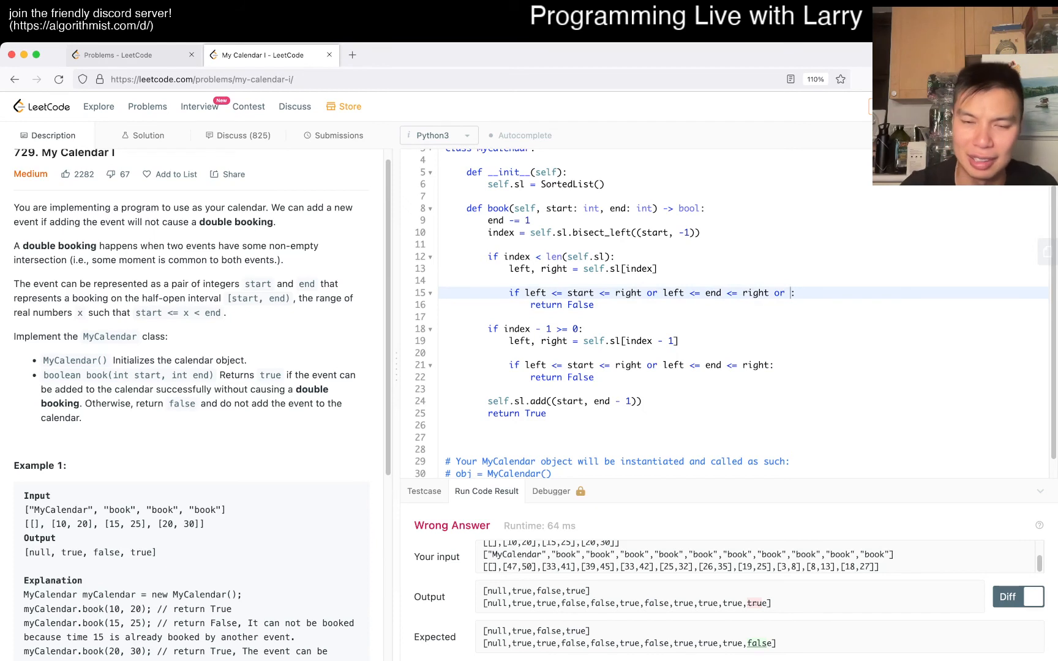
# Add 'or start <= left <= end or start <= right <= end' to both checks and submit for an Accepted result.
pyautogui.write('start <= left <= end or start <= right <= end')
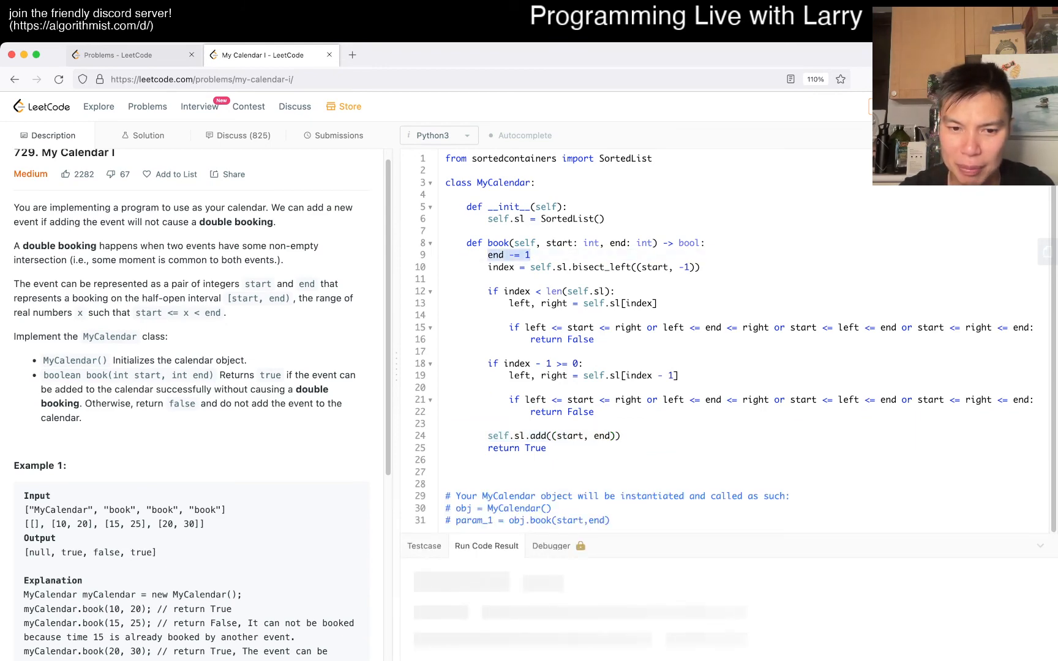
pyautogui.click(339, 135)
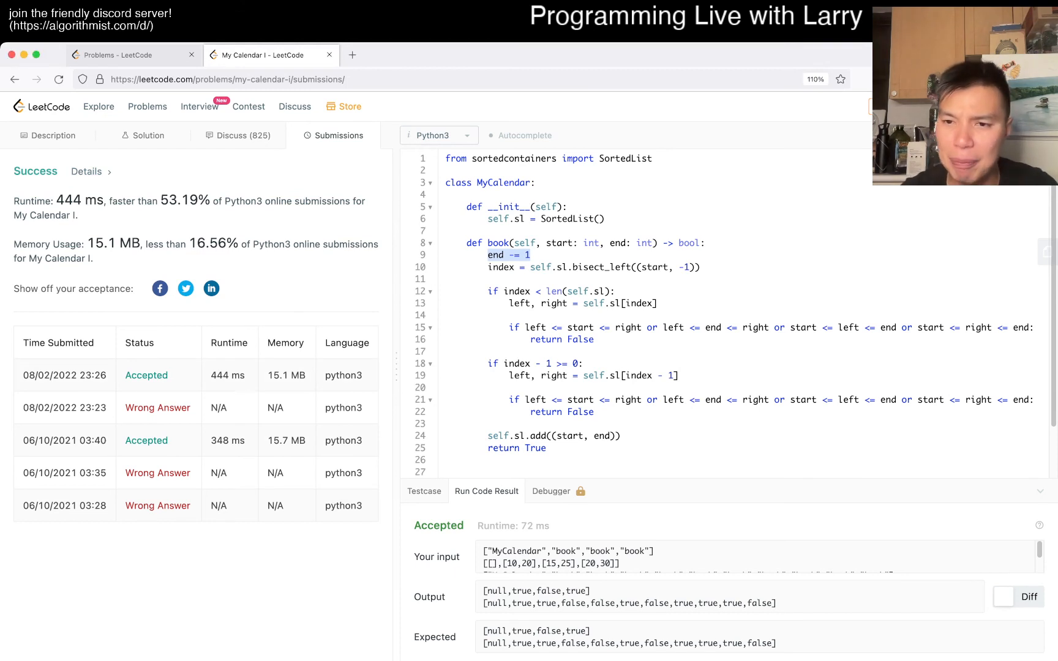
# Switch between the Description and Submissions tabs reviewing the accepted result.
pyautogui.click(531, 254)
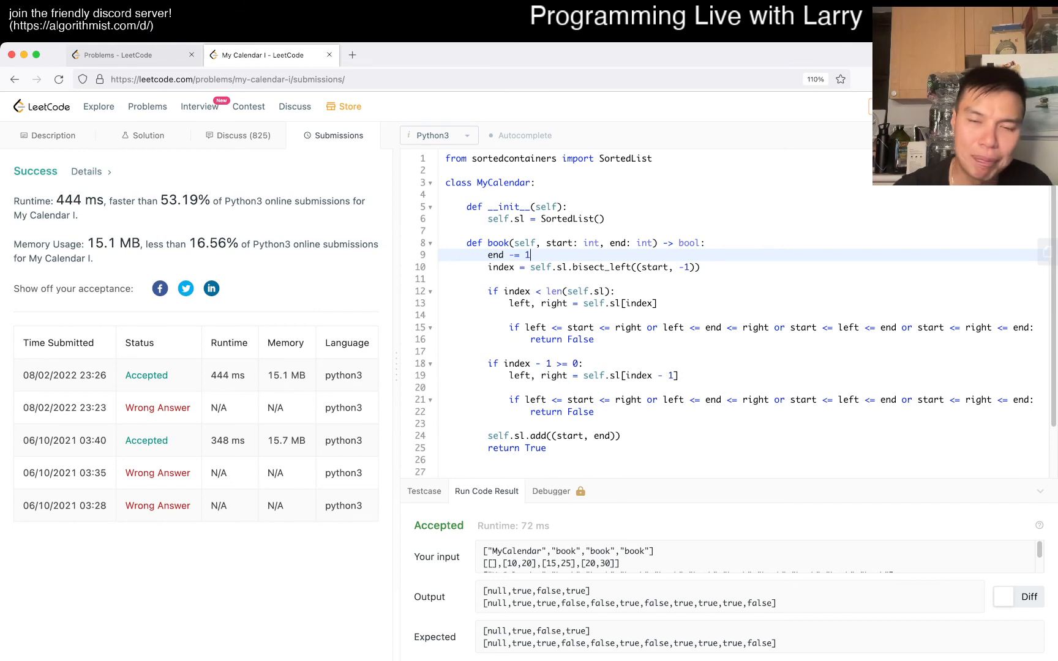
pyautogui.click(49, 136)
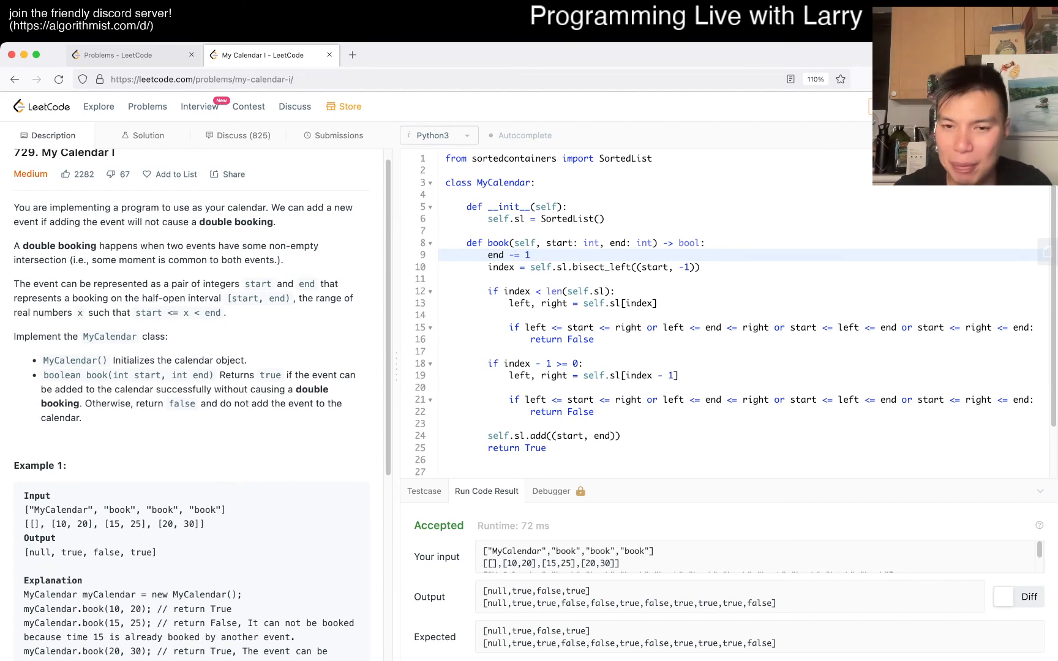
pyautogui.click(339, 136)
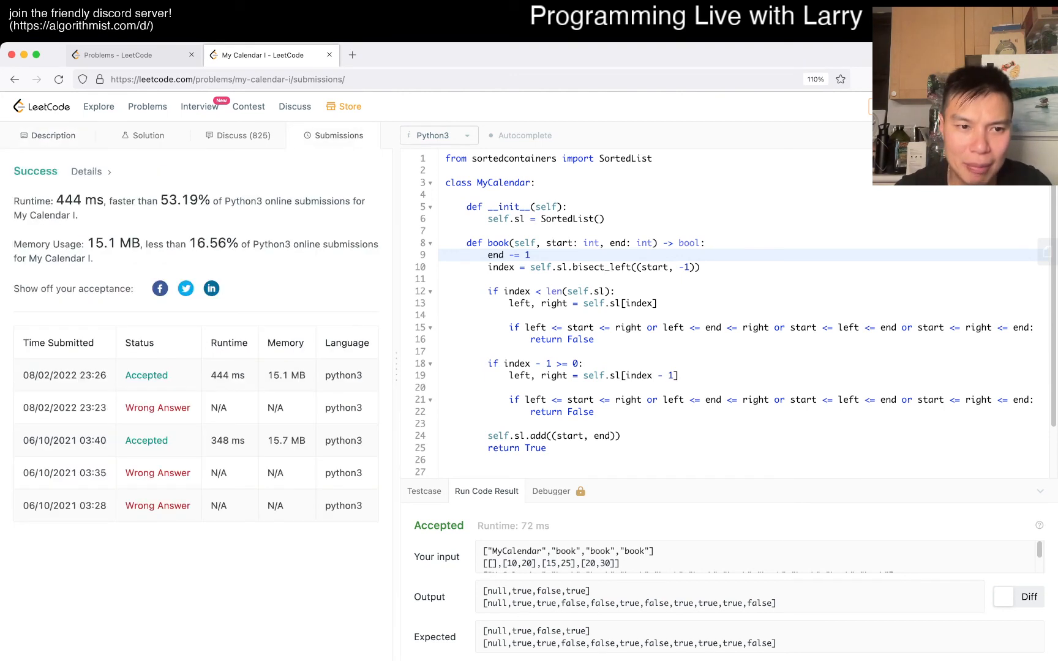
pyautogui.click(54, 135)
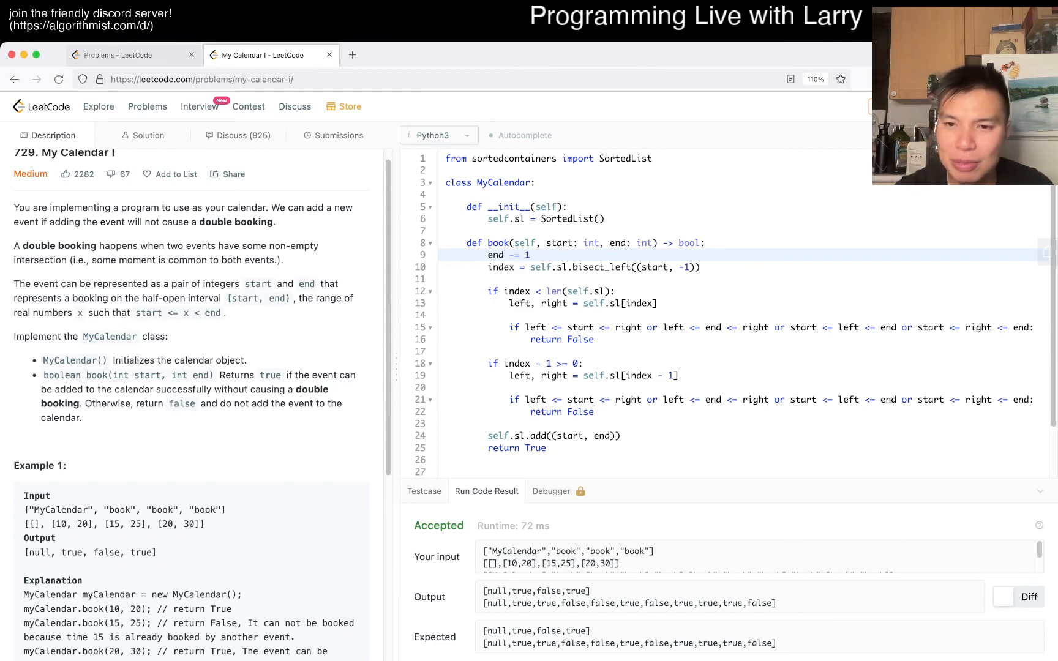
pyautogui.click(638, 328)
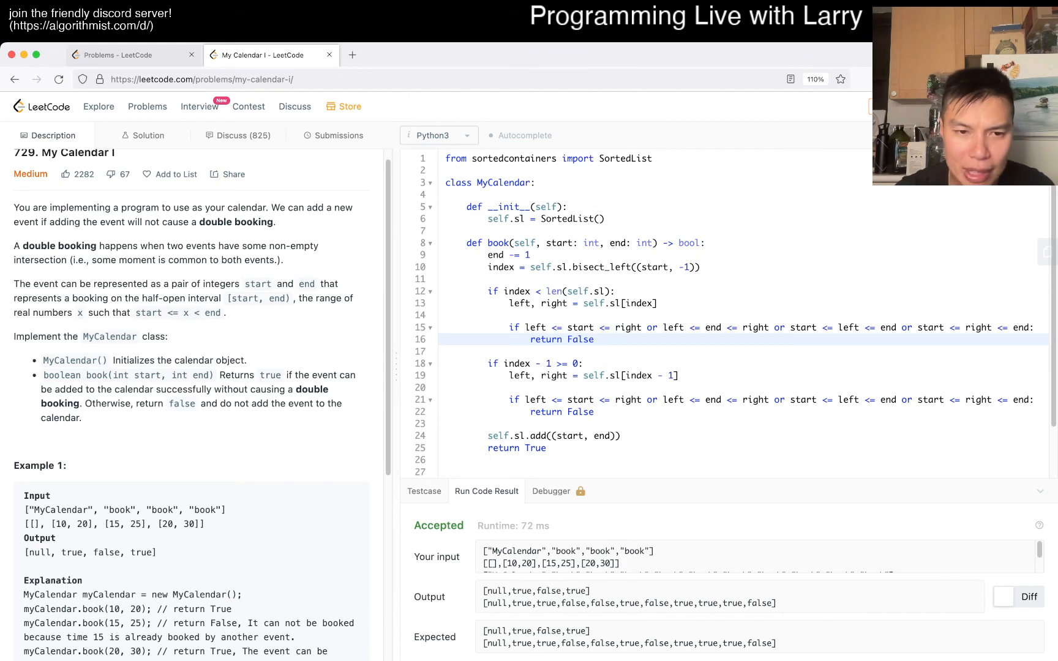
pyautogui.click(595, 339)
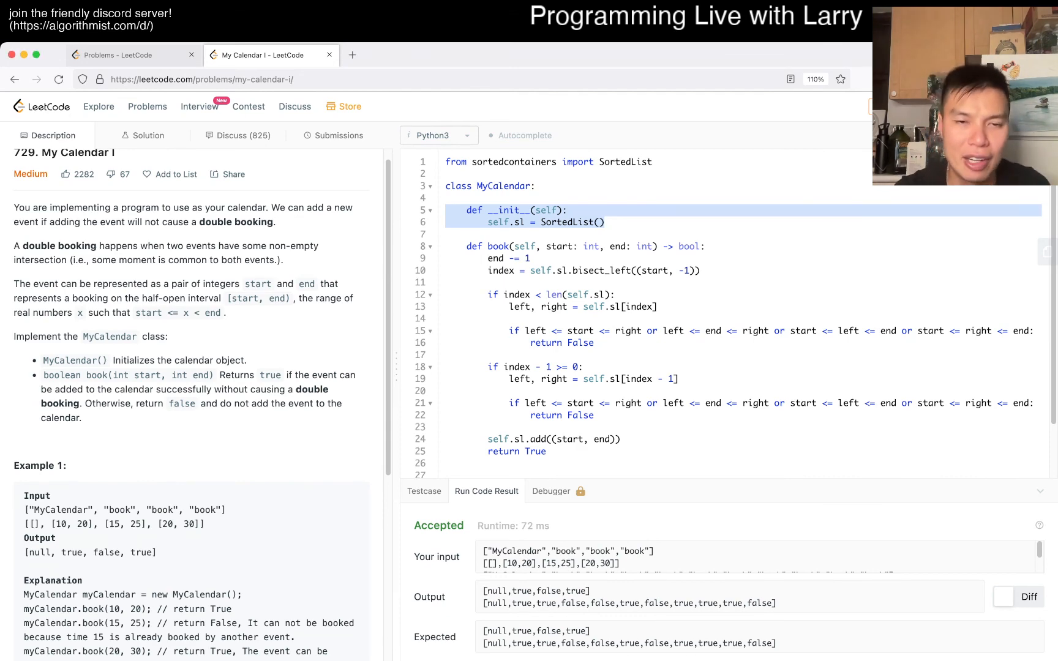
# Open an older Wrong Answer submission (95/108) and scroll to its submitted code.
pyautogui.click(339, 135)
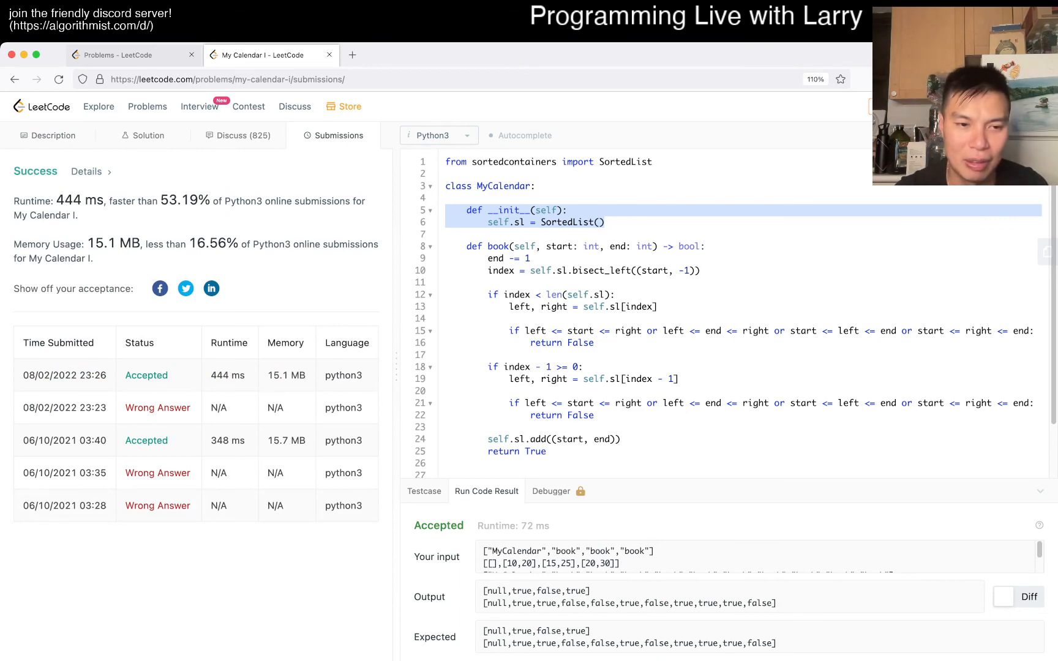
pyautogui.click(352, 55)
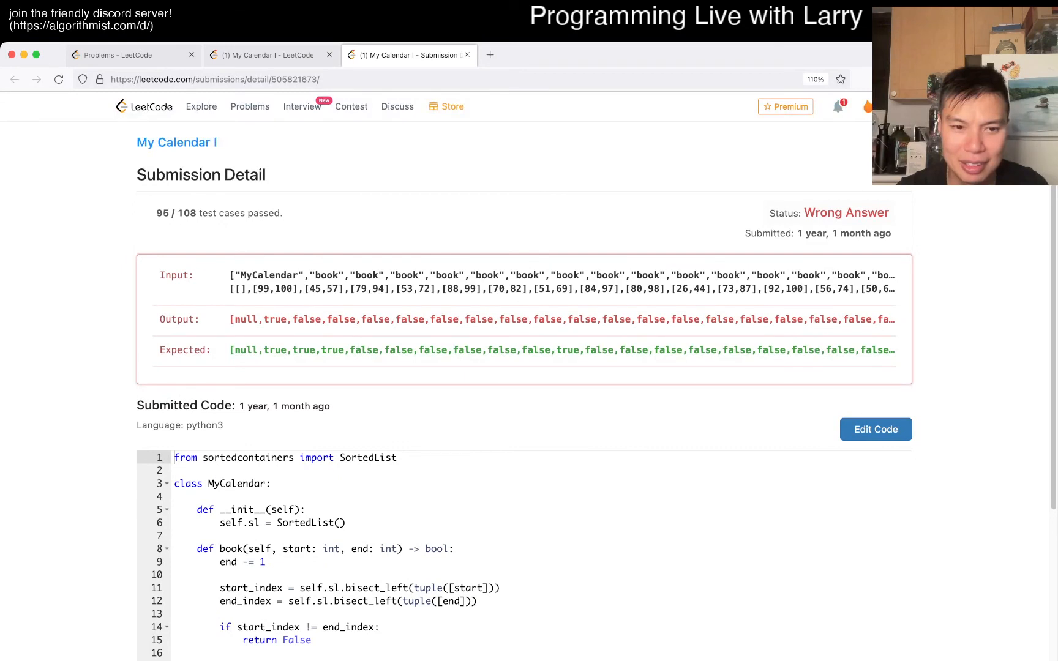
pyautogui.scroll(-3)
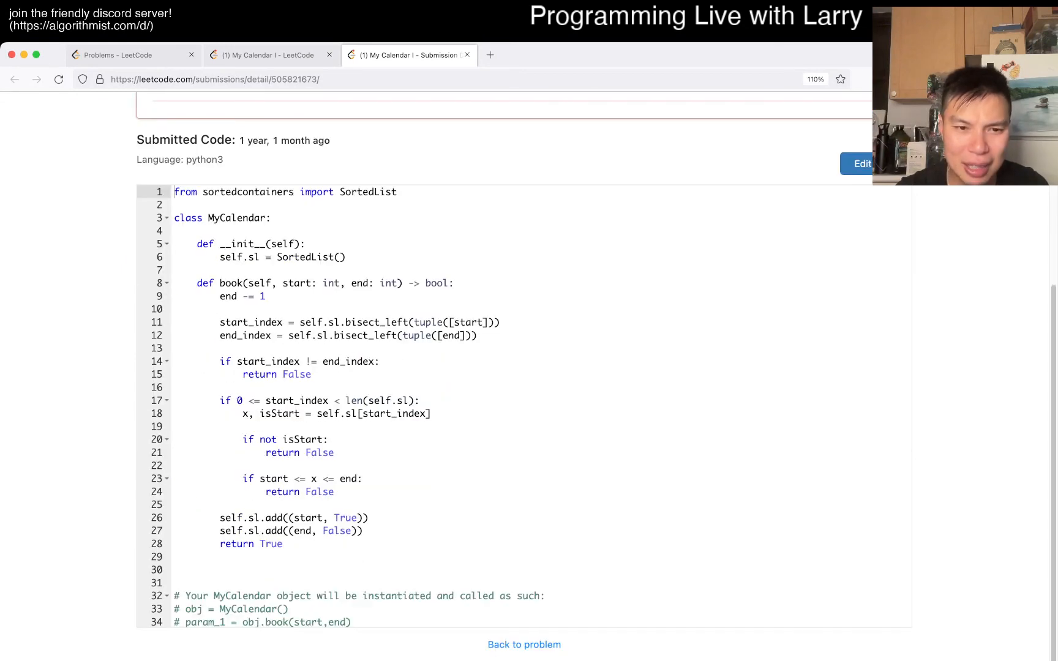